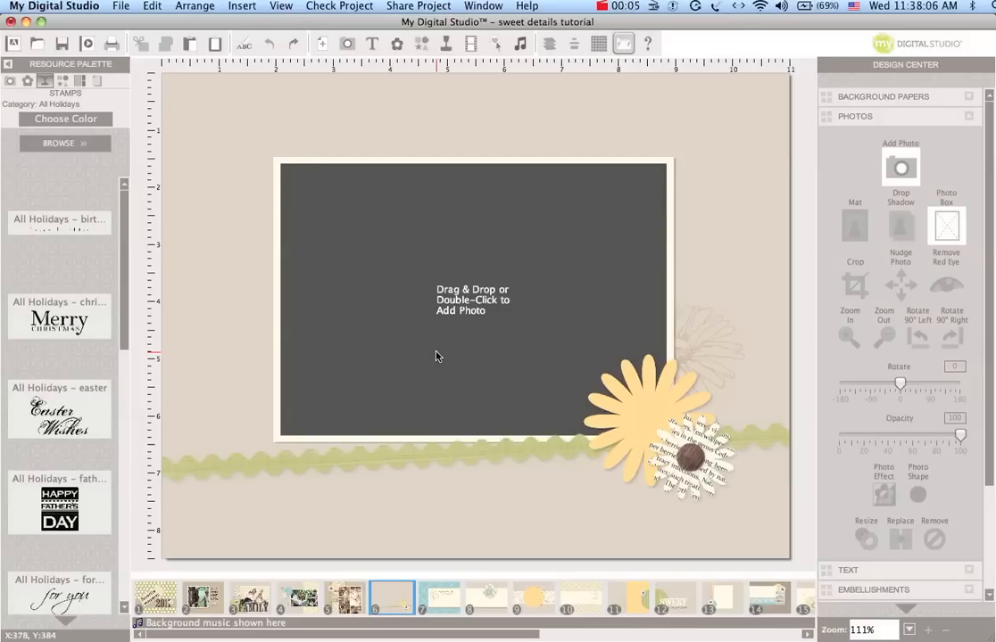
mouse_move(369, 492)
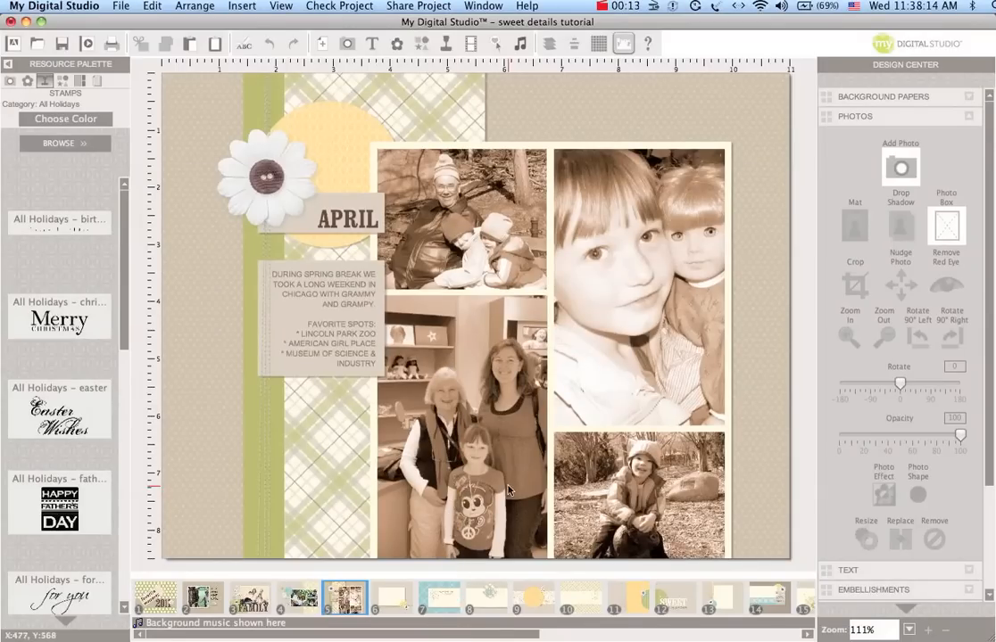
mouse_move(586, 234)
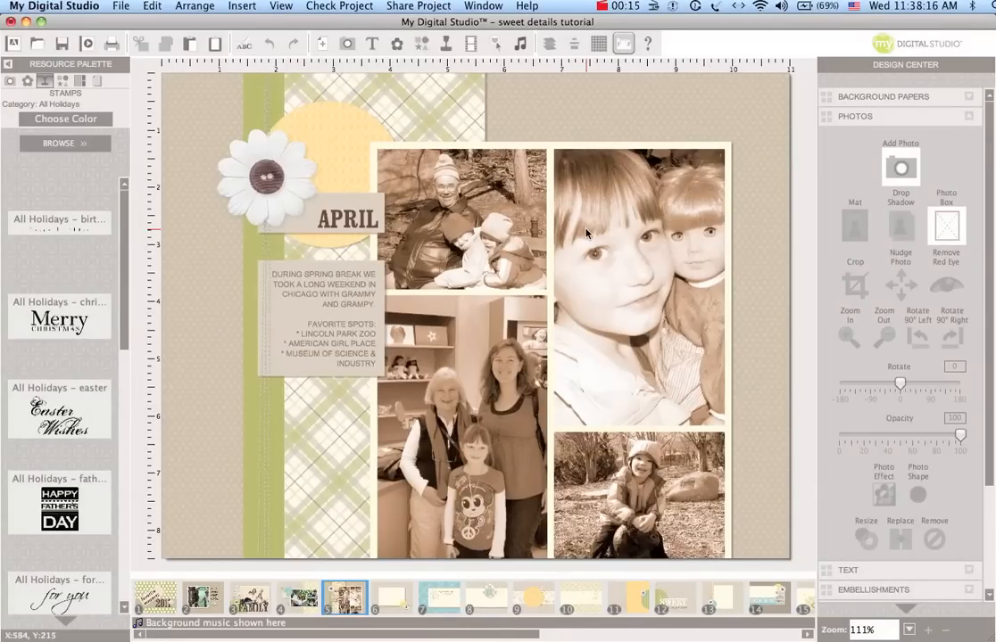
mouse_move(582, 207)
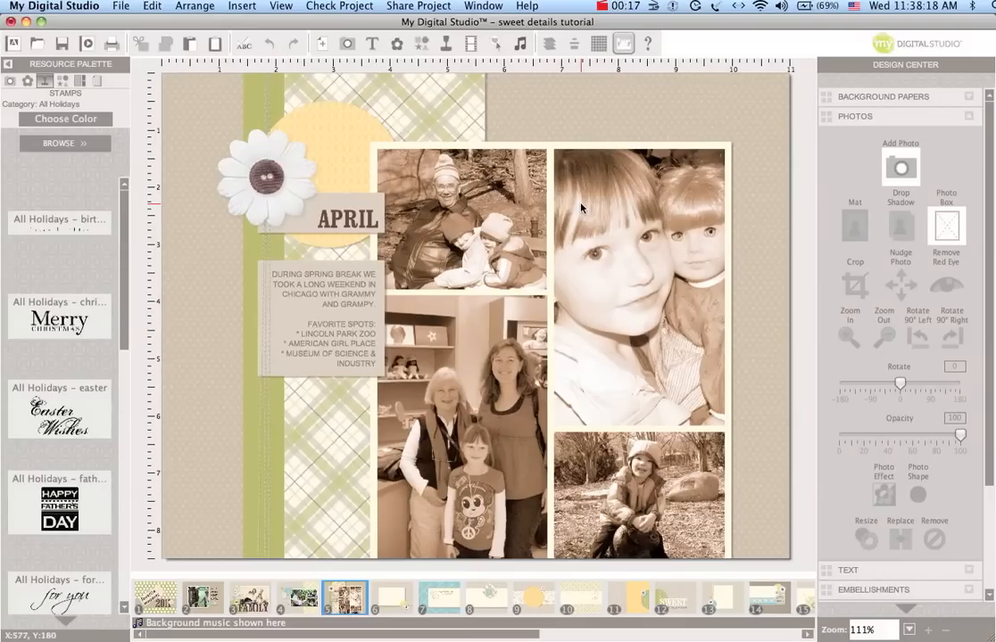
mouse_move(687, 427)
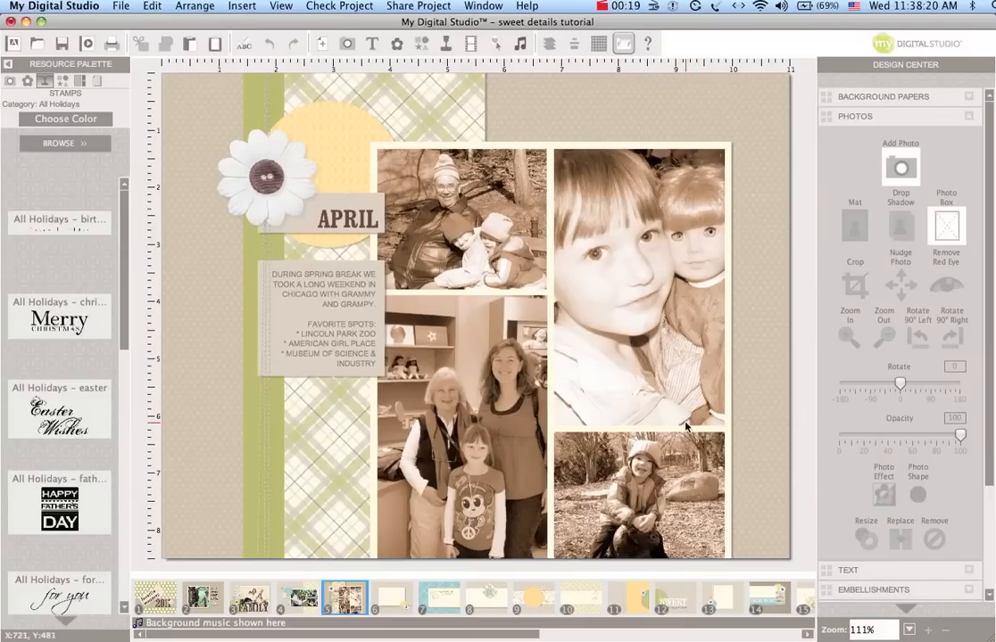
mouse_move(457, 458)
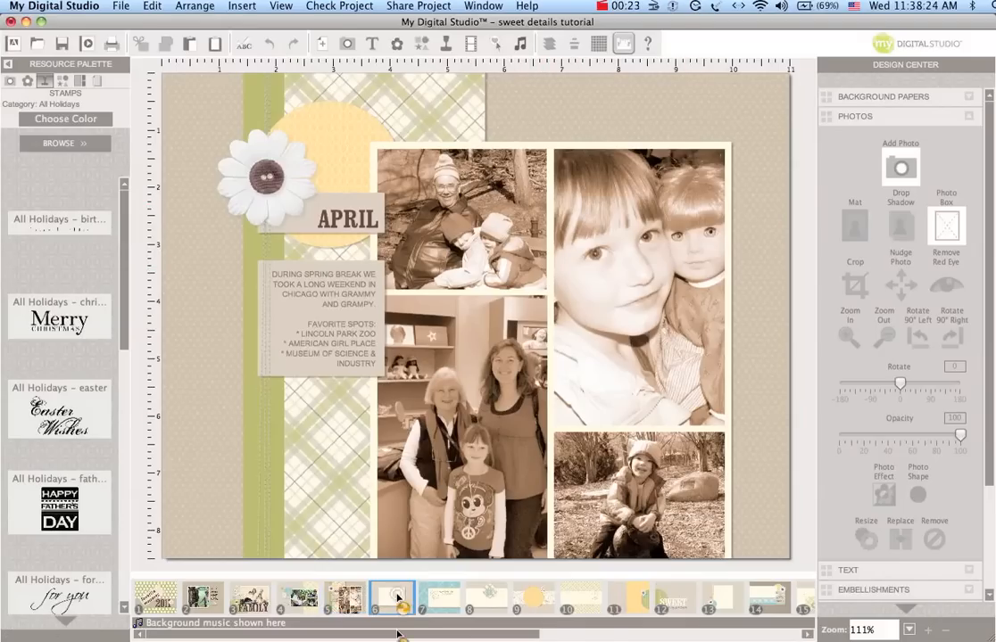
Return to page 6 of the album to work on its photo box.
click(388, 598)
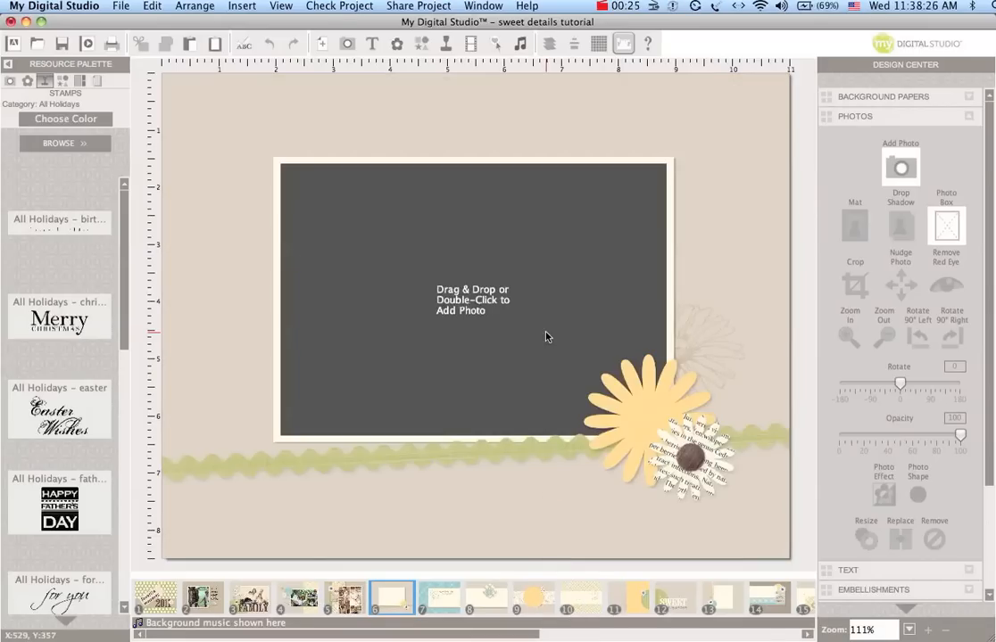
mouse_move(470, 347)
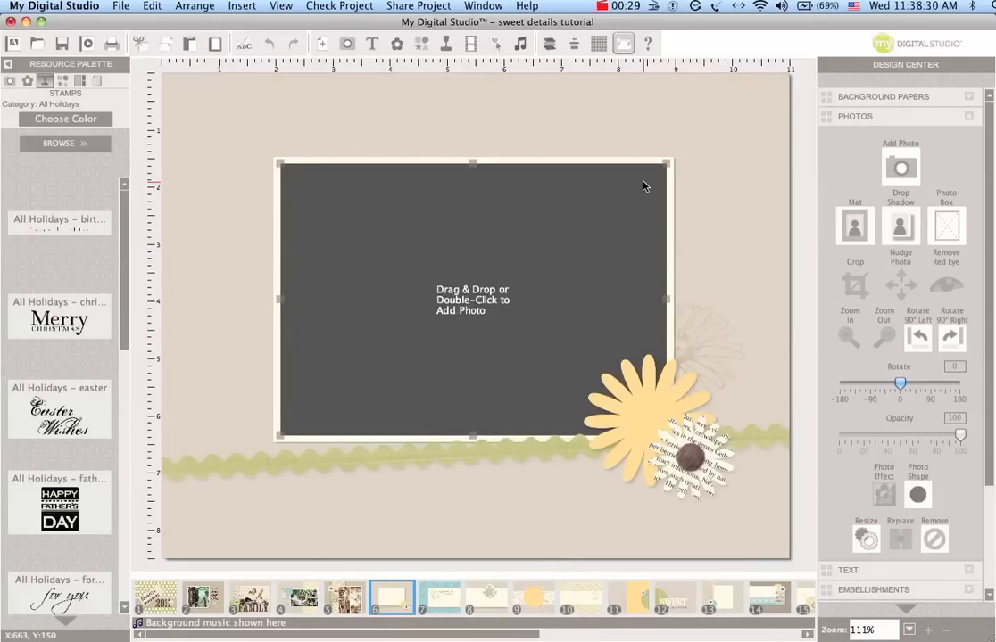
mouse_move(643, 275)
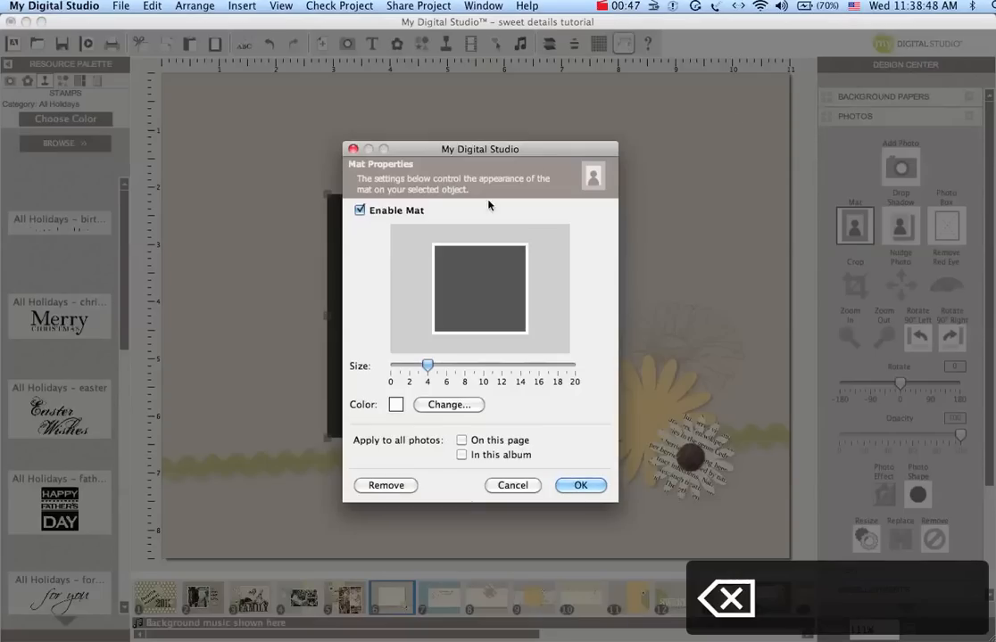
Widen the photo box mat to size 8 and colour it Very Vanilla.
drag(427, 365, 464, 365)
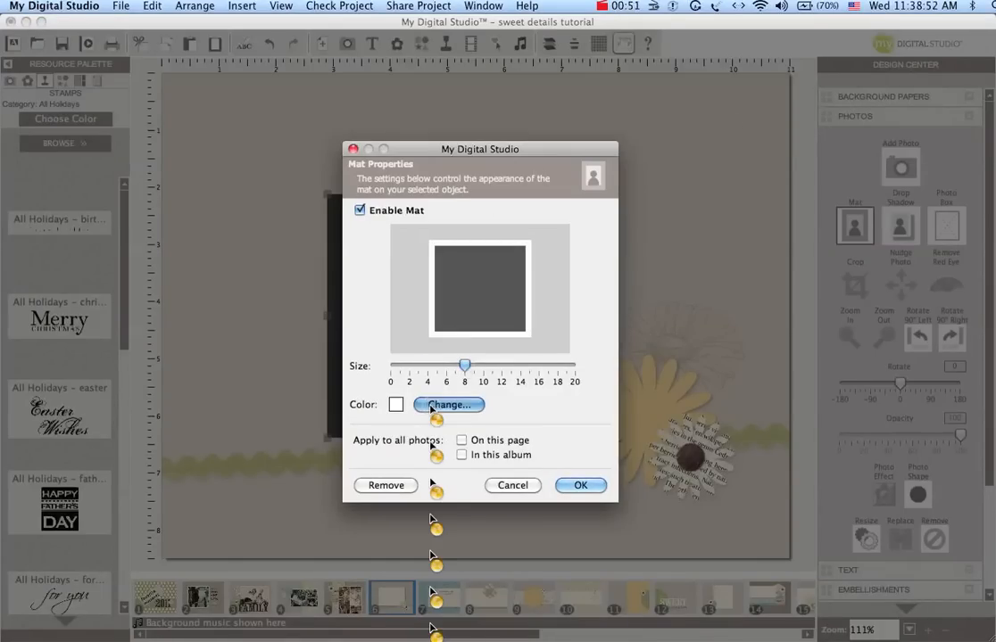
click(448, 404)
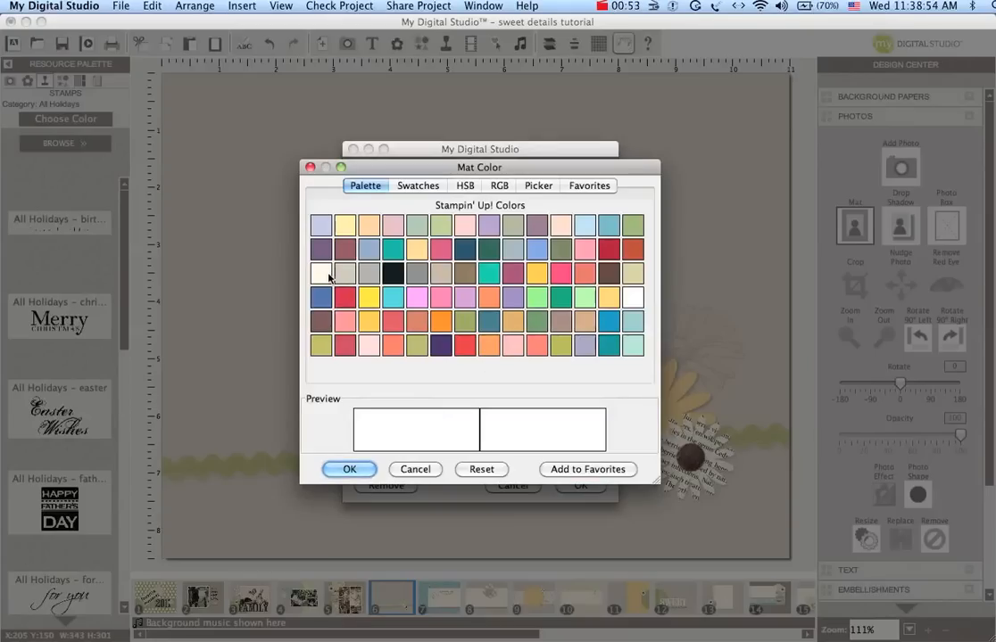
mouse_move(322, 273)
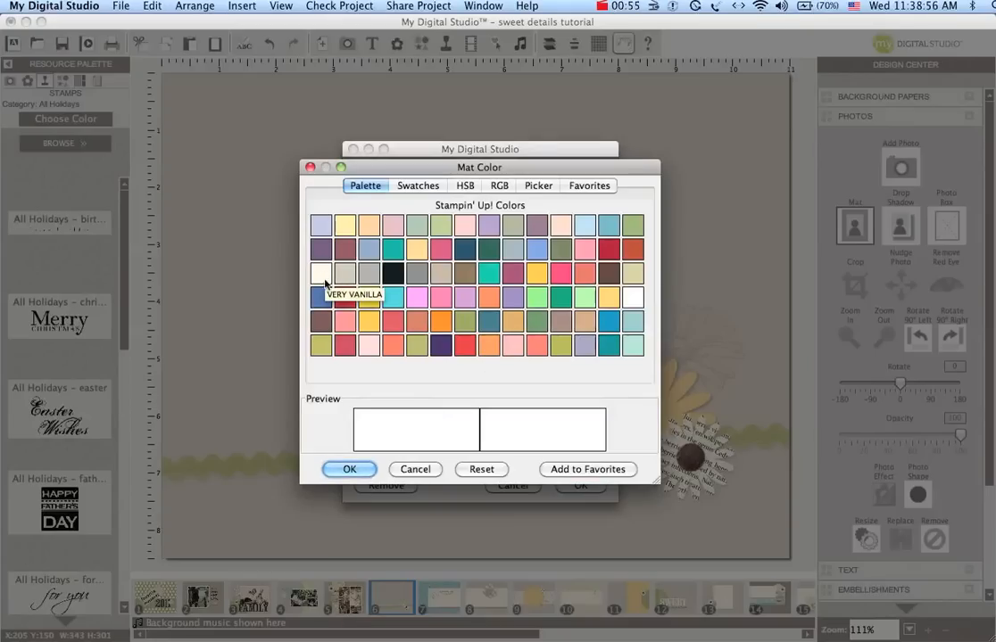
mouse_move(369, 276)
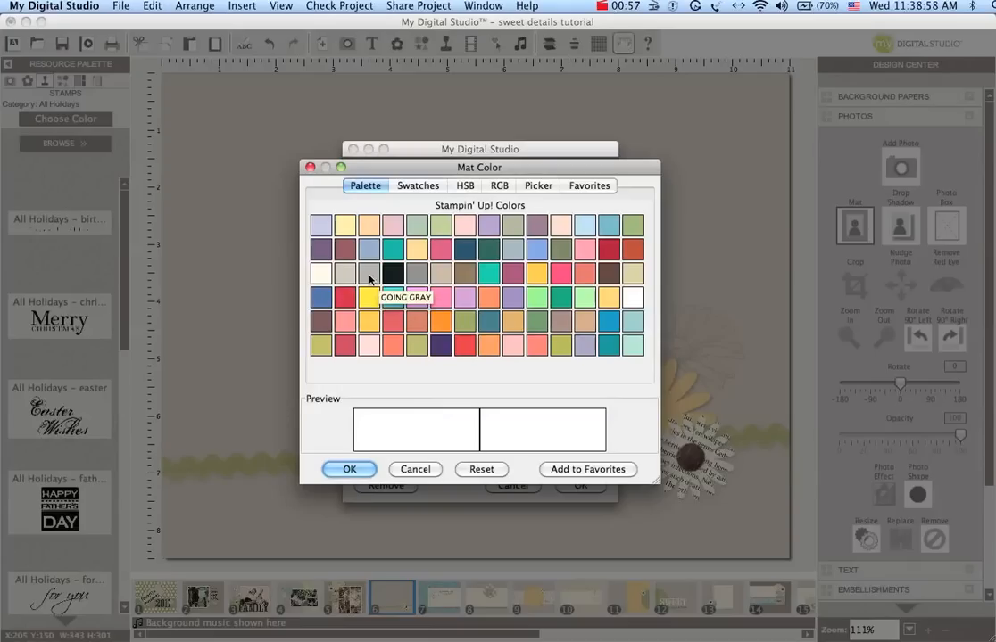
mouse_move(321, 274)
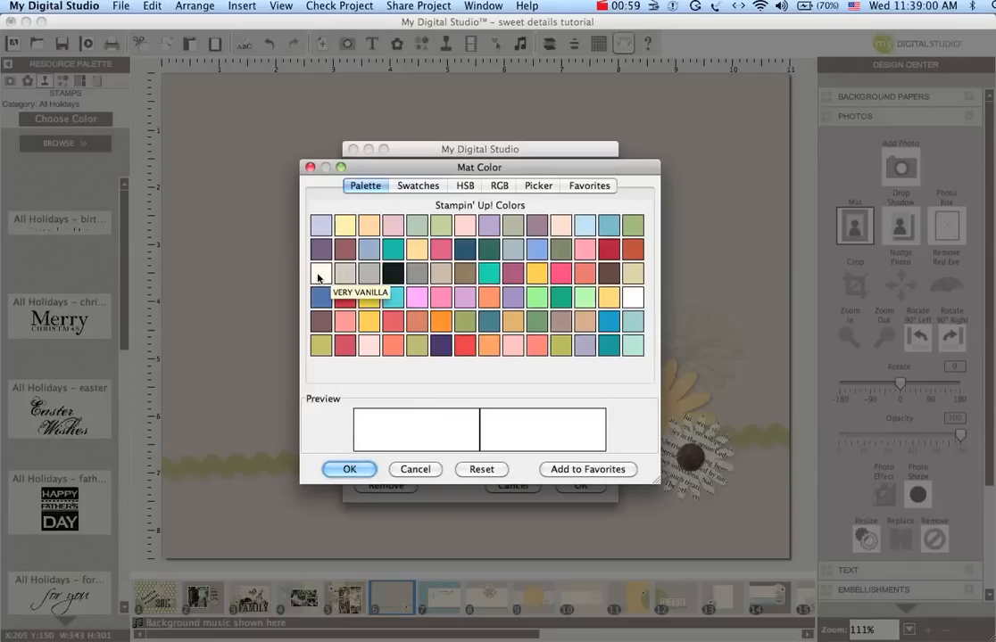
click(321, 273)
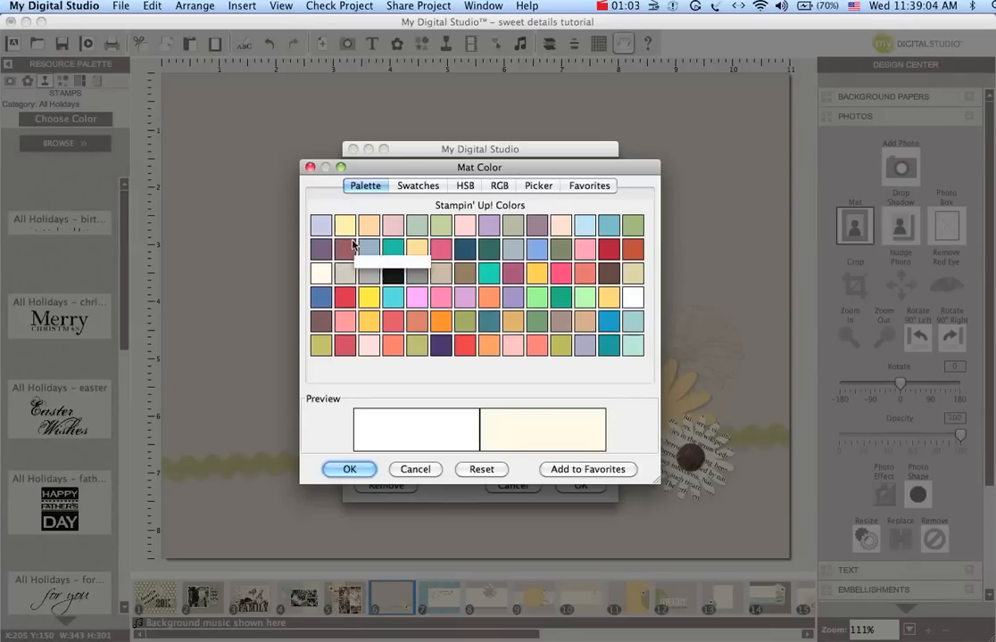
mouse_move(321, 275)
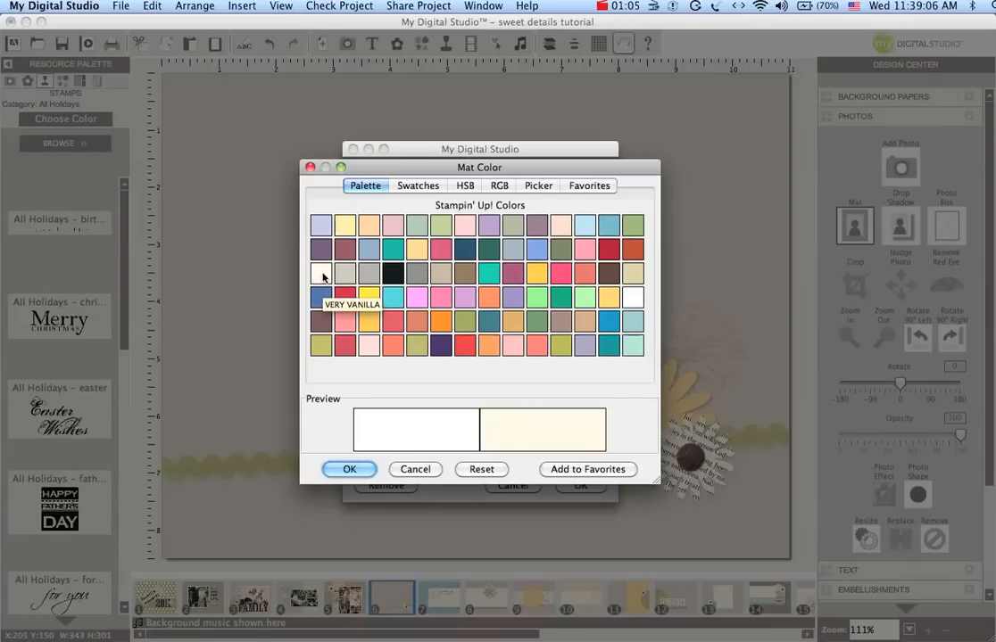
mouse_move(370, 525)
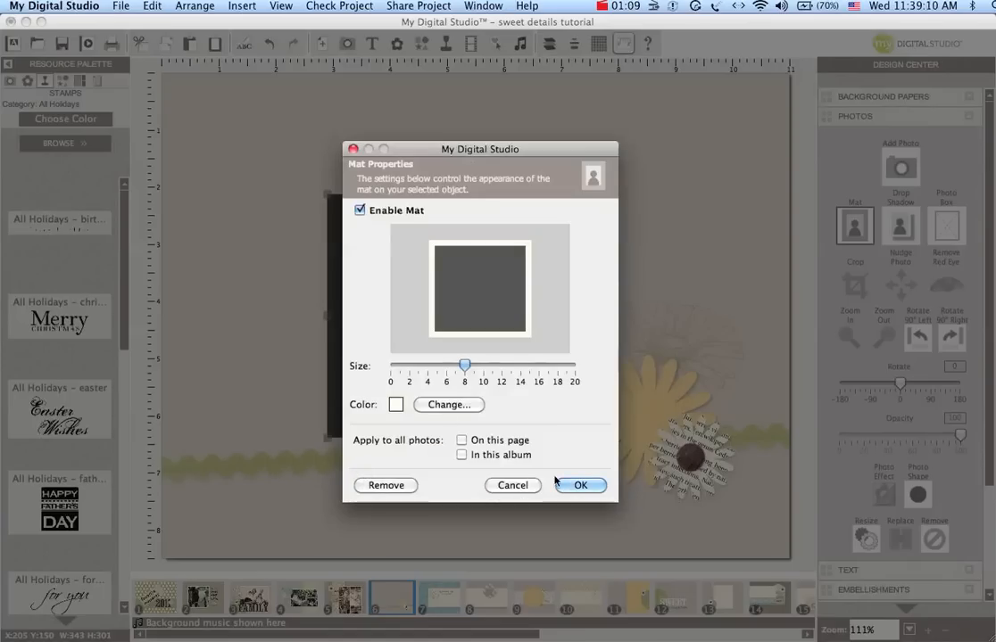
click(580, 485)
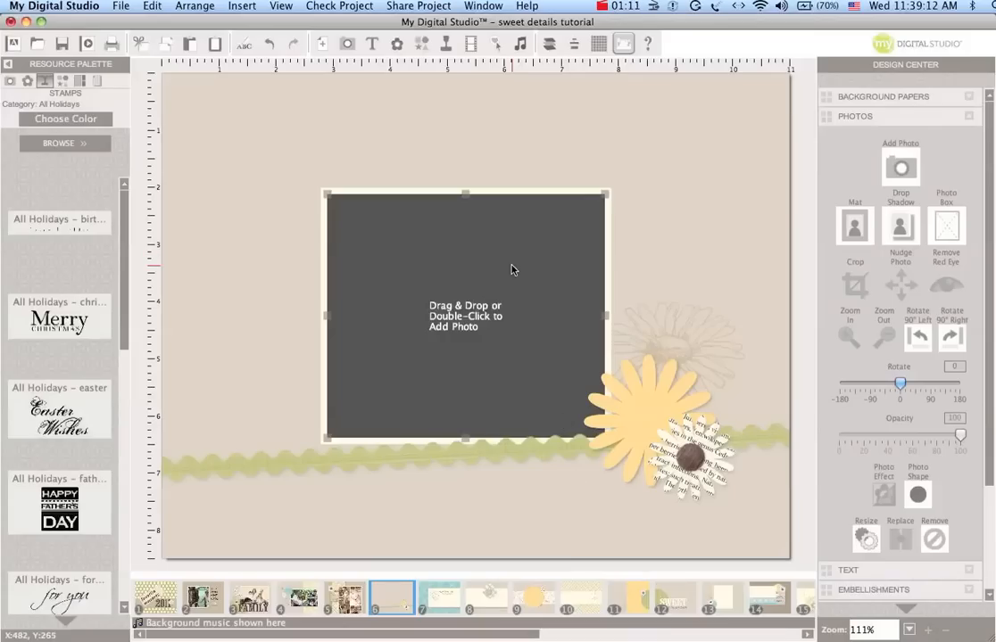
Enable a drop shadow on the matted photo box with 35% opacity and blur 5.
click(899, 224)
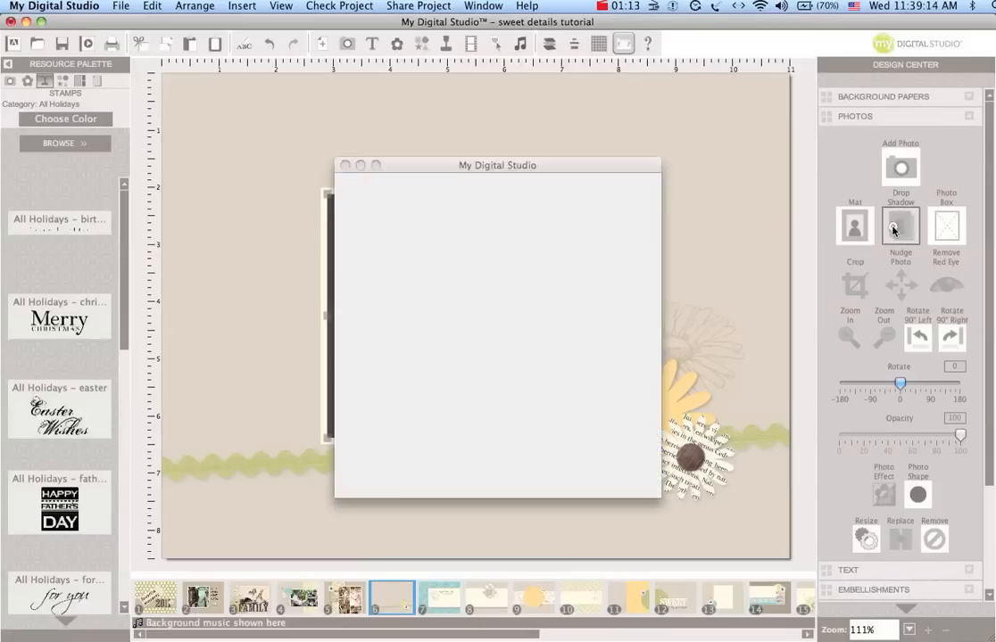
click(901, 226)
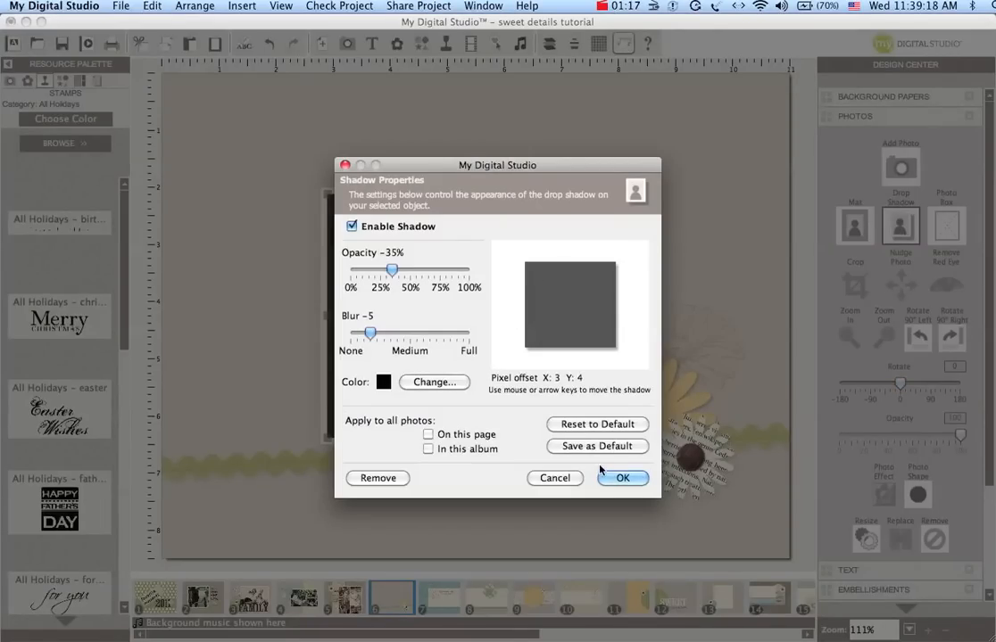
click(622, 479)
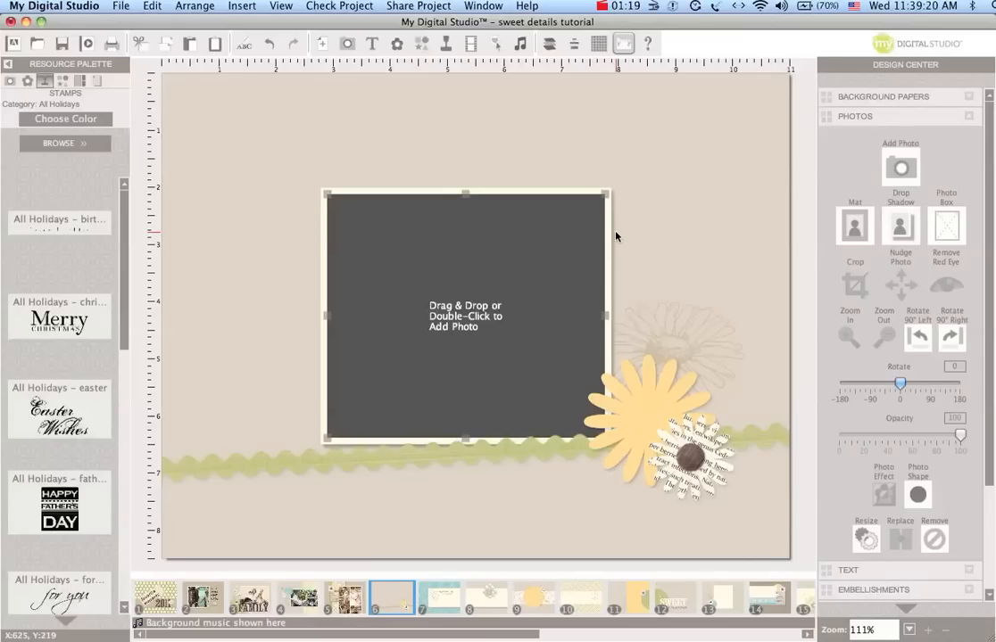
mouse_move(564, 303)
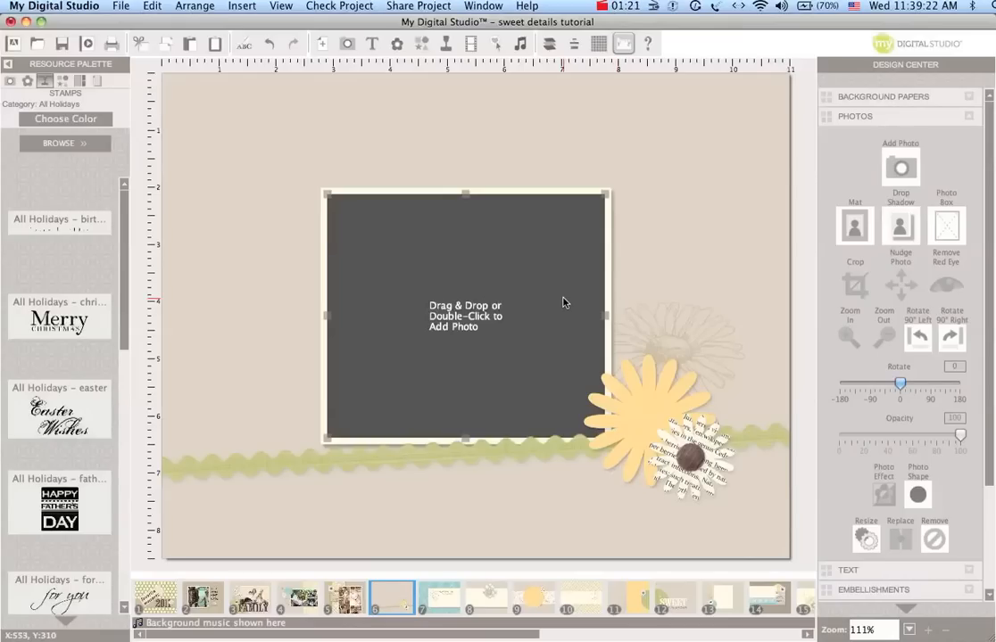
mouse_move(520, 310)
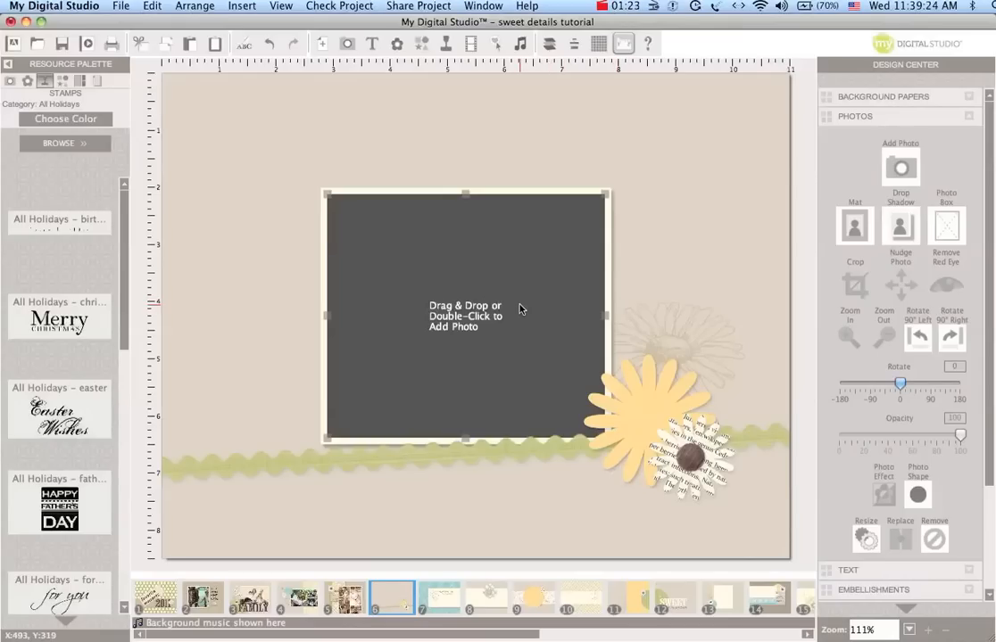
Duplicate the matted, shadowed photo box.
click(151, 6)
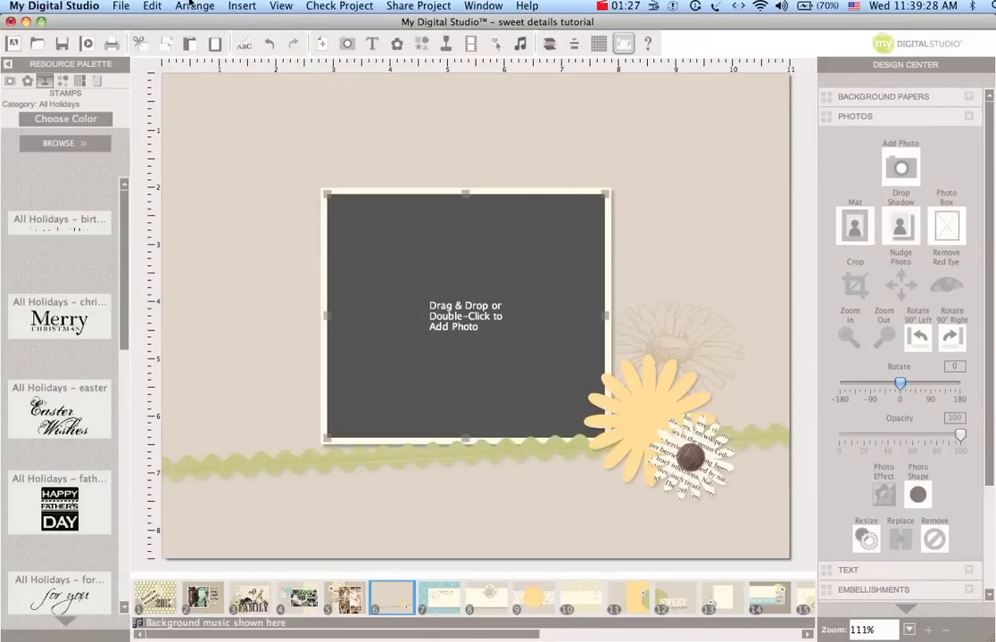
mouse_move(594, 91)
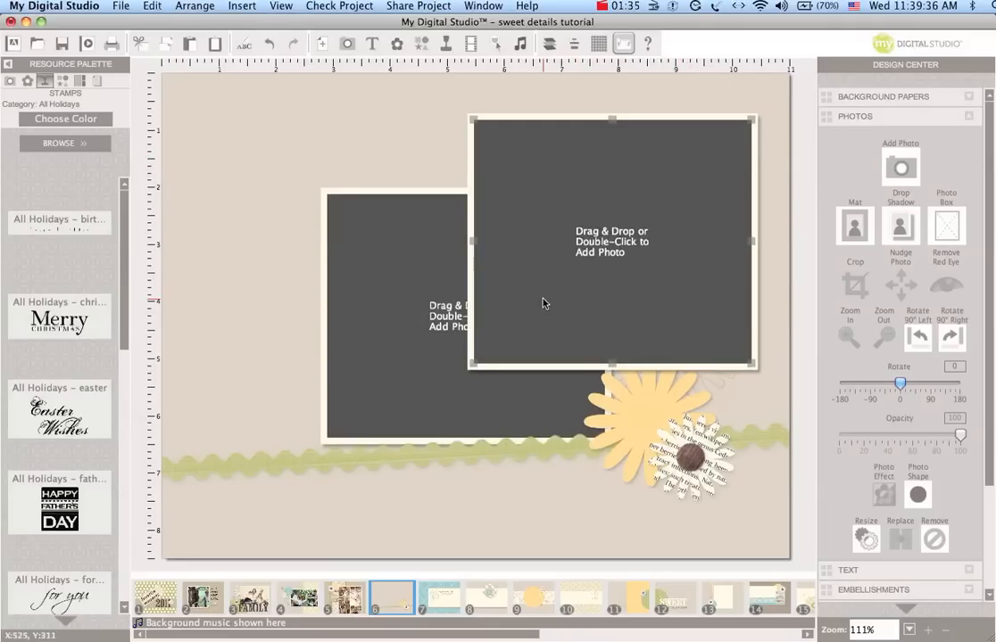
mouse_move(473, 241)
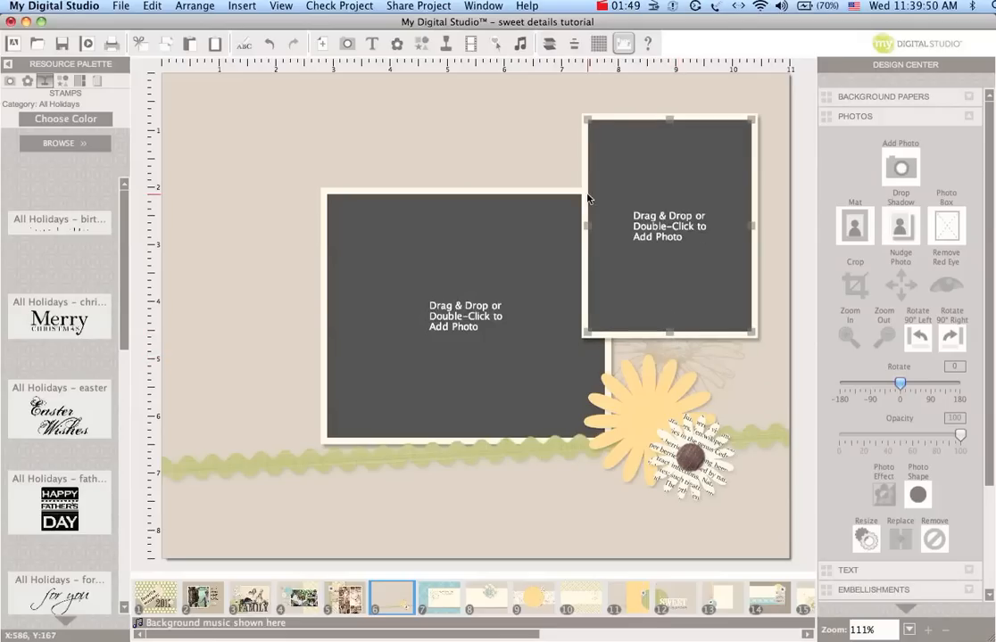
mouse_move(594, 225)
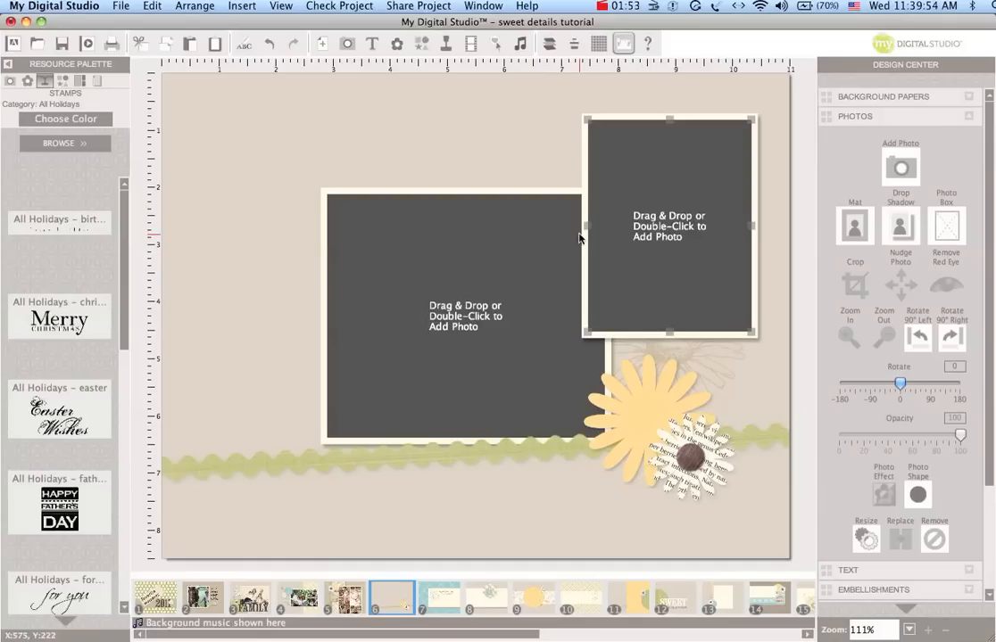
mouse_move(586, 228)
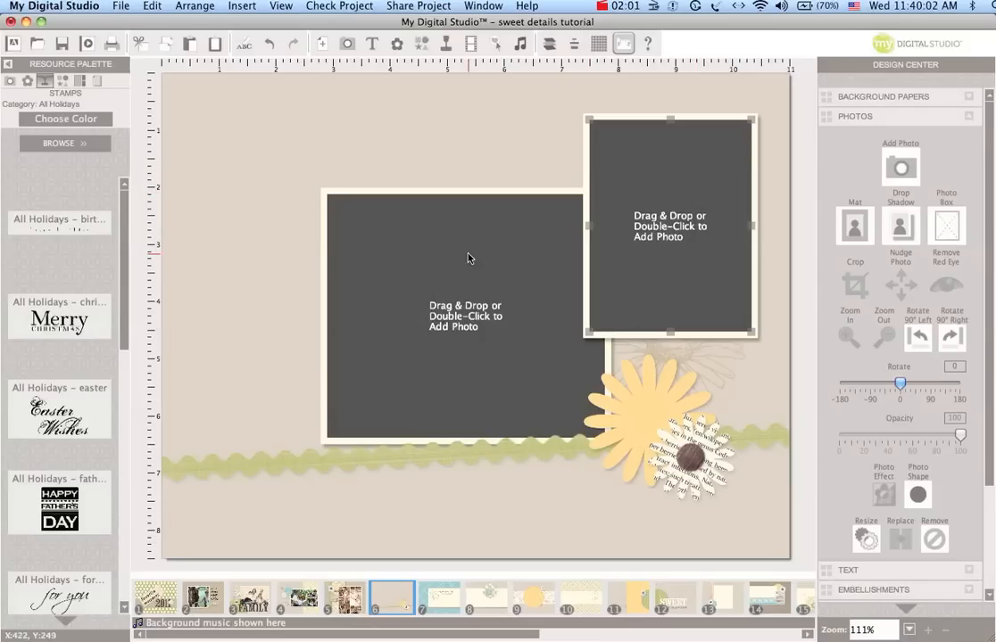
Shrink the copy into a small top-left box and send it behind the large box.
click(153, 6)
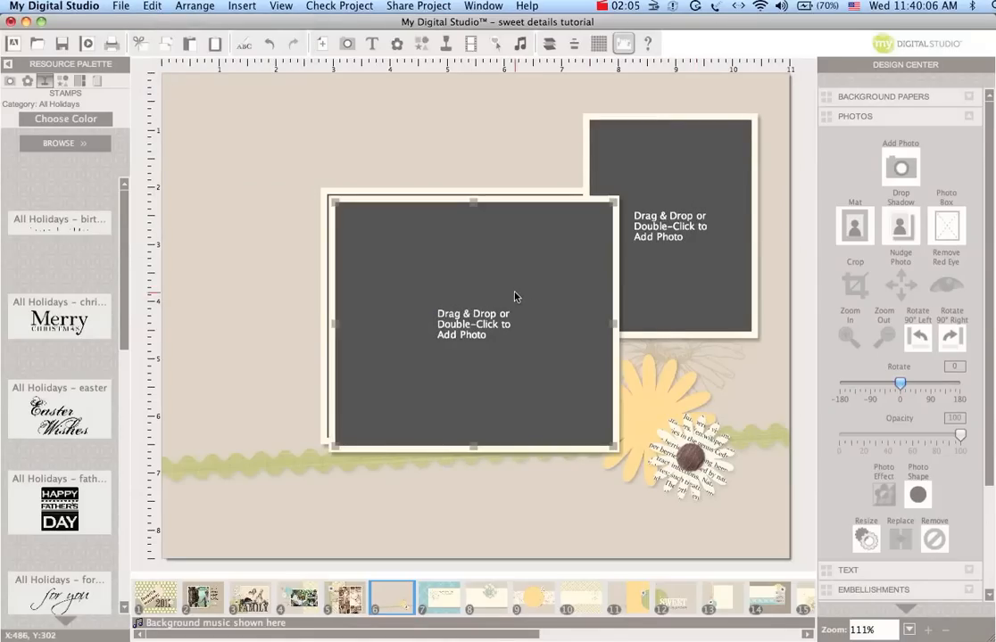
drag(473, 323, 398, 279)
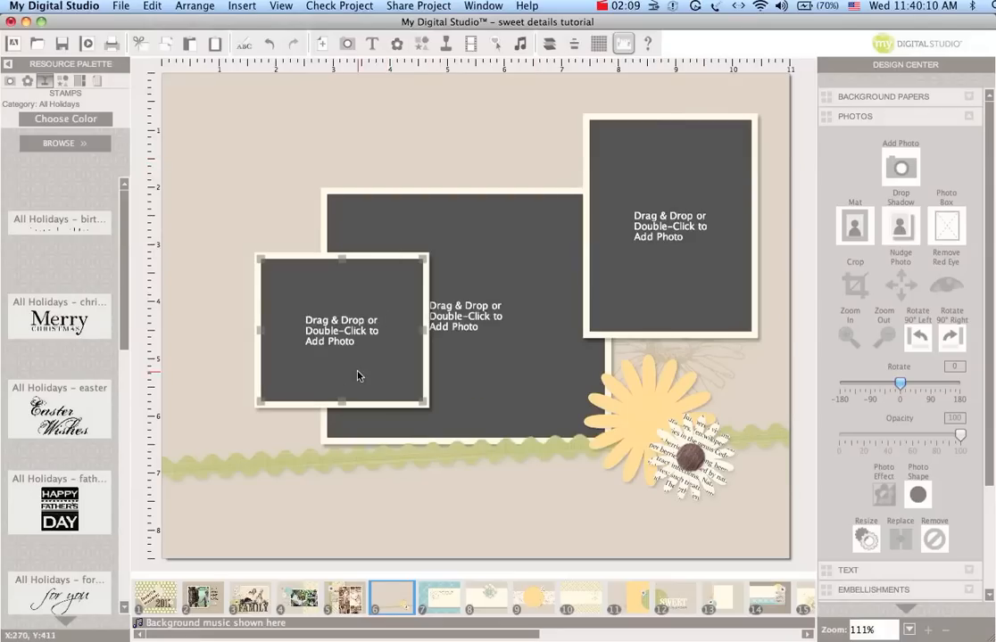
drag(342, 374, 354, 241)
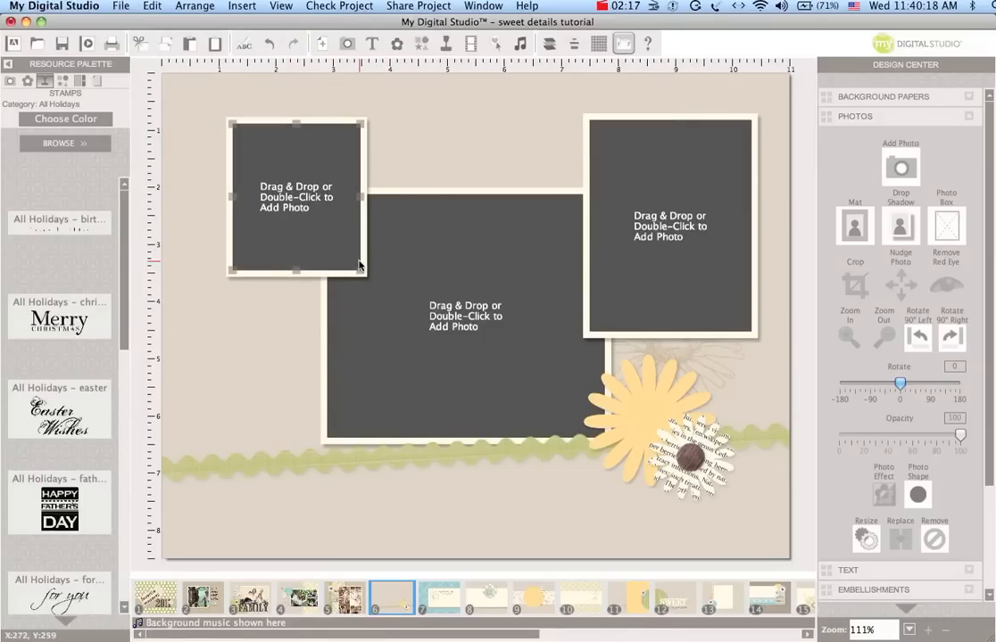
mouse_move(398, 252)
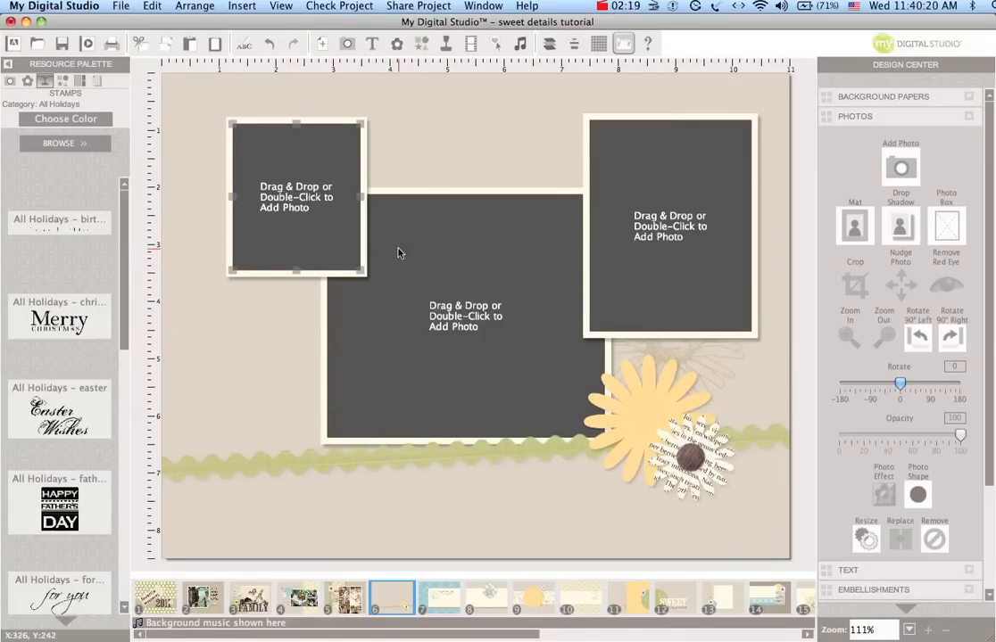
click(572, 42)
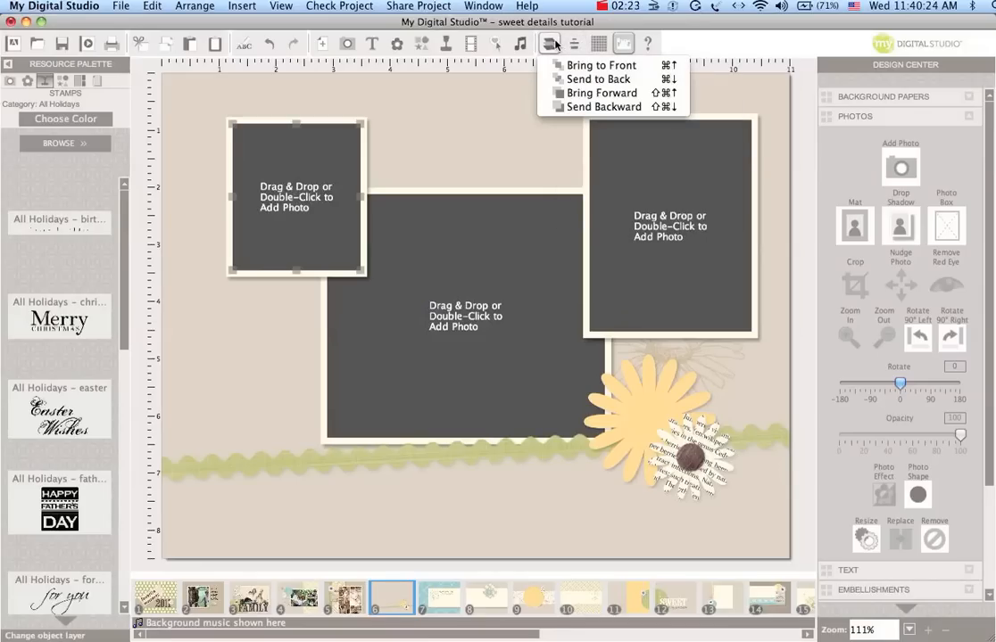
mouse_move(598, 65)
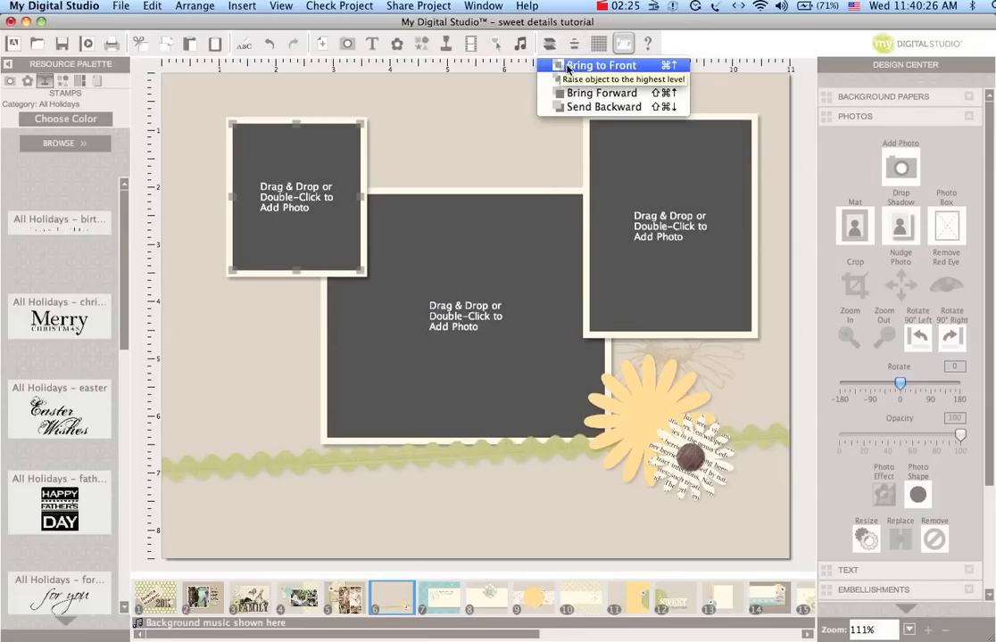
mouse_move(584, 80)
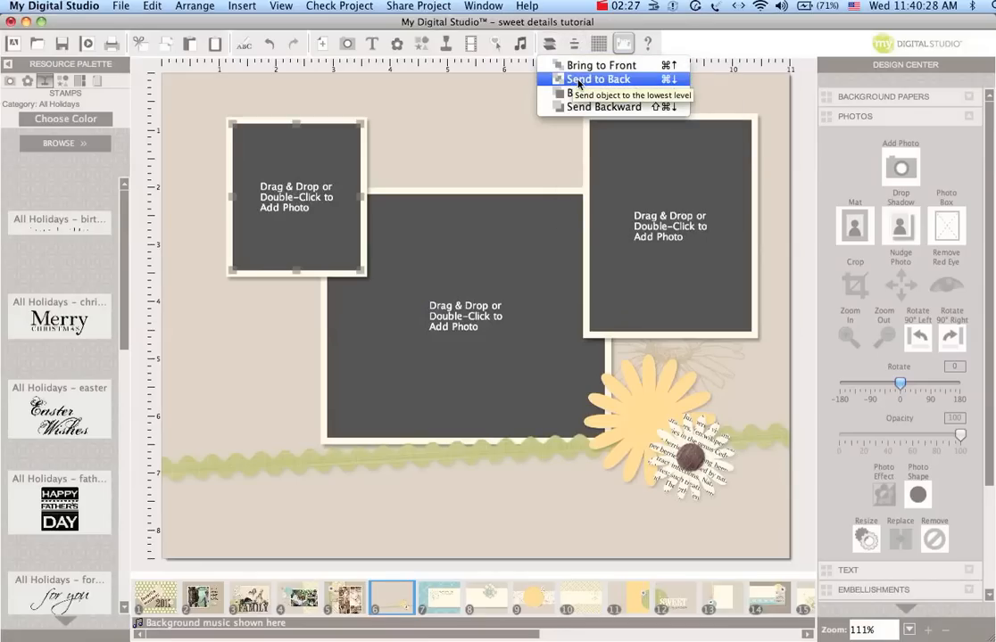
click(597, 78)
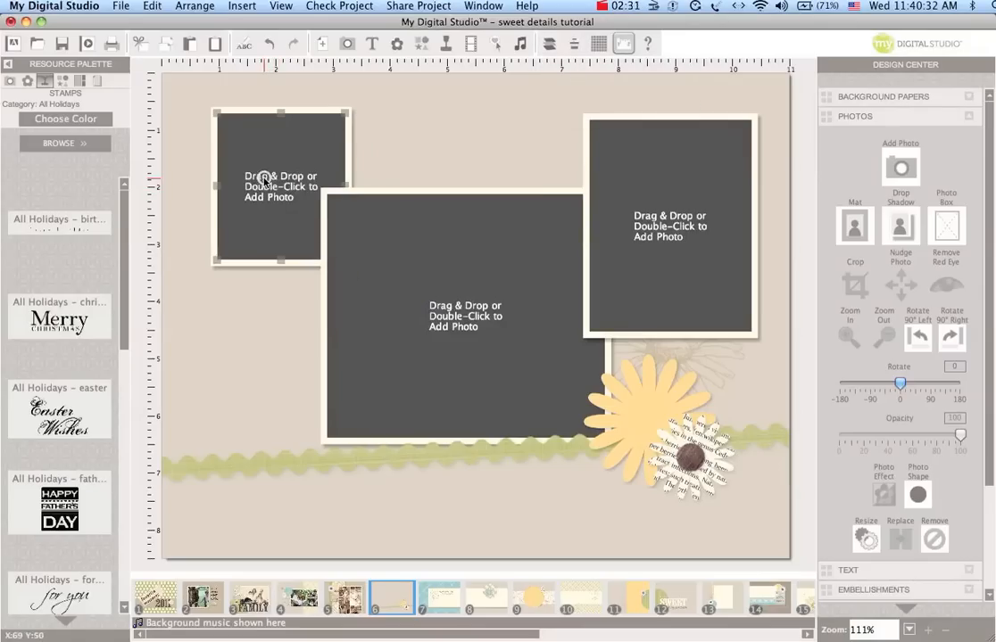
mouse_move(292, 347)
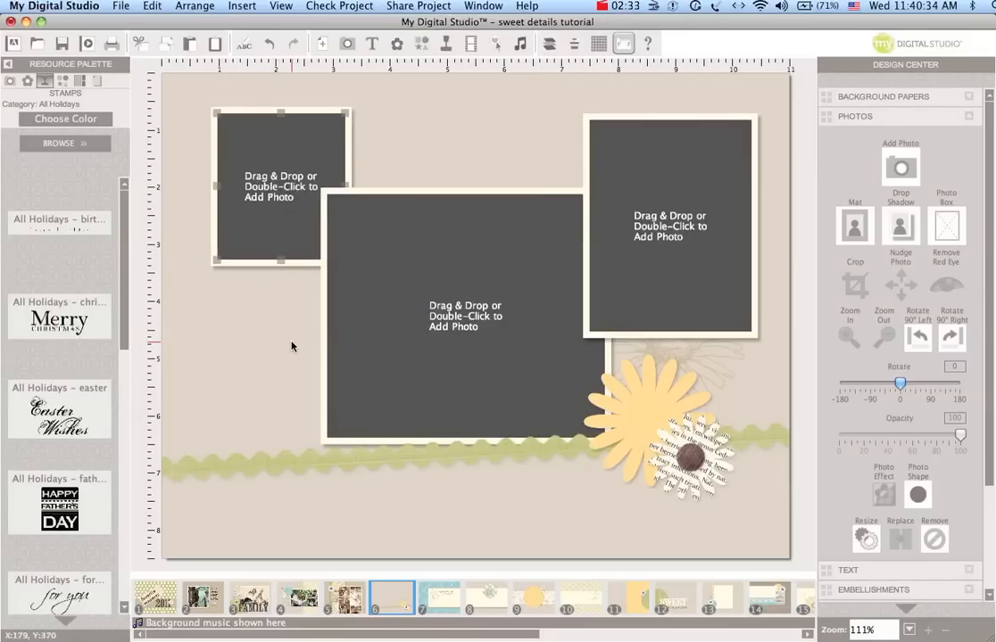
Paste a photo box in place and move it to the page's lower left.
click(123, 7)
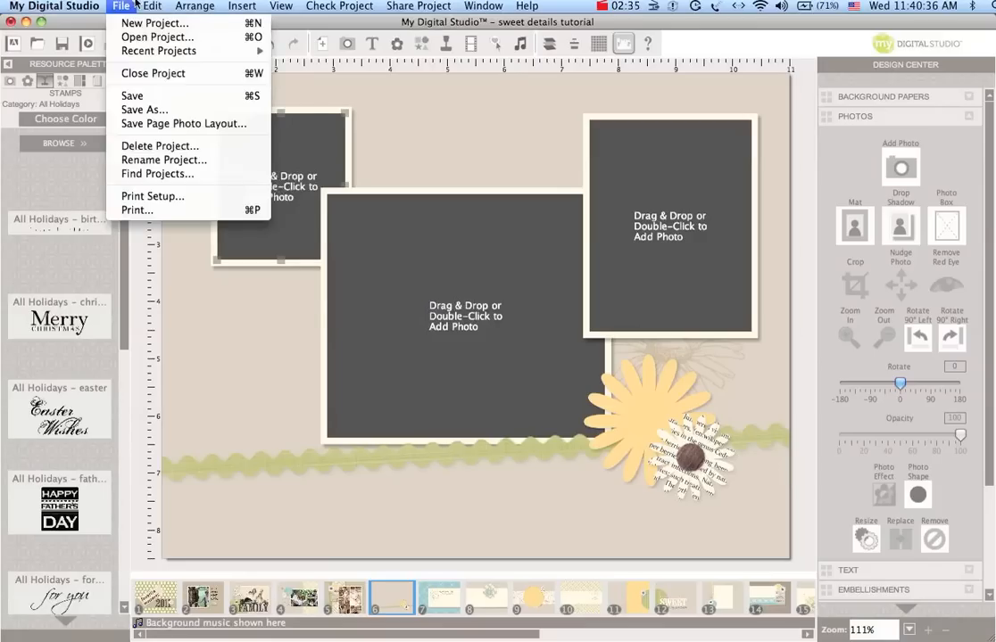
click(152, 7)
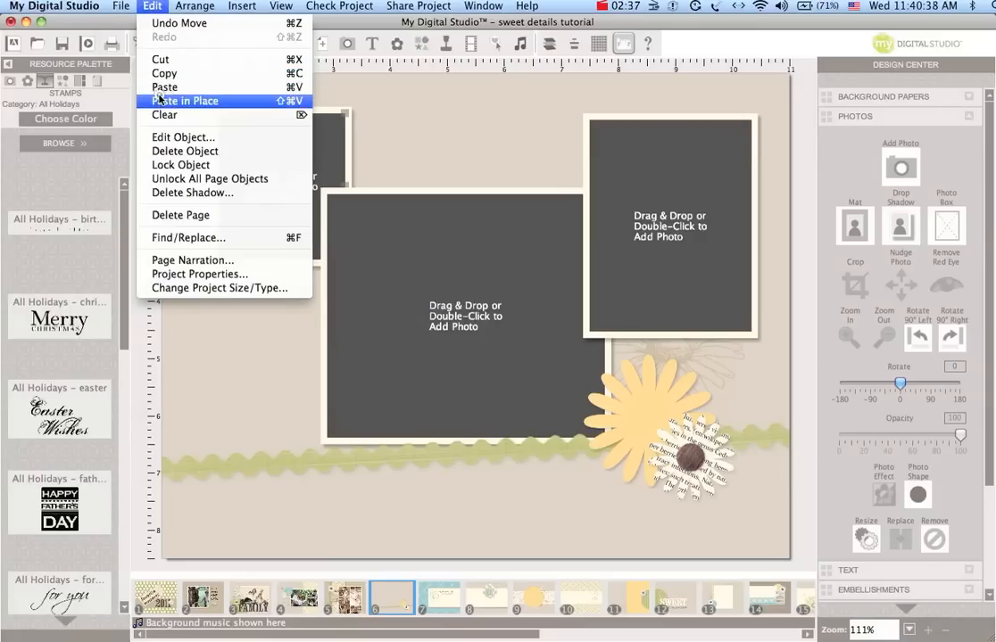
click(182, 100)
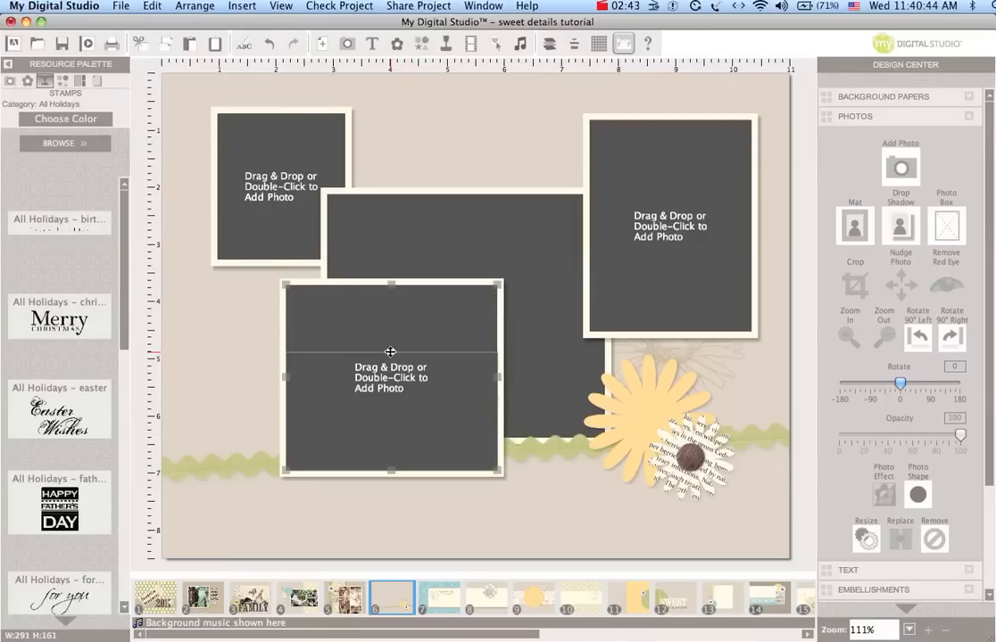
drag(390, 351, 364, 462)
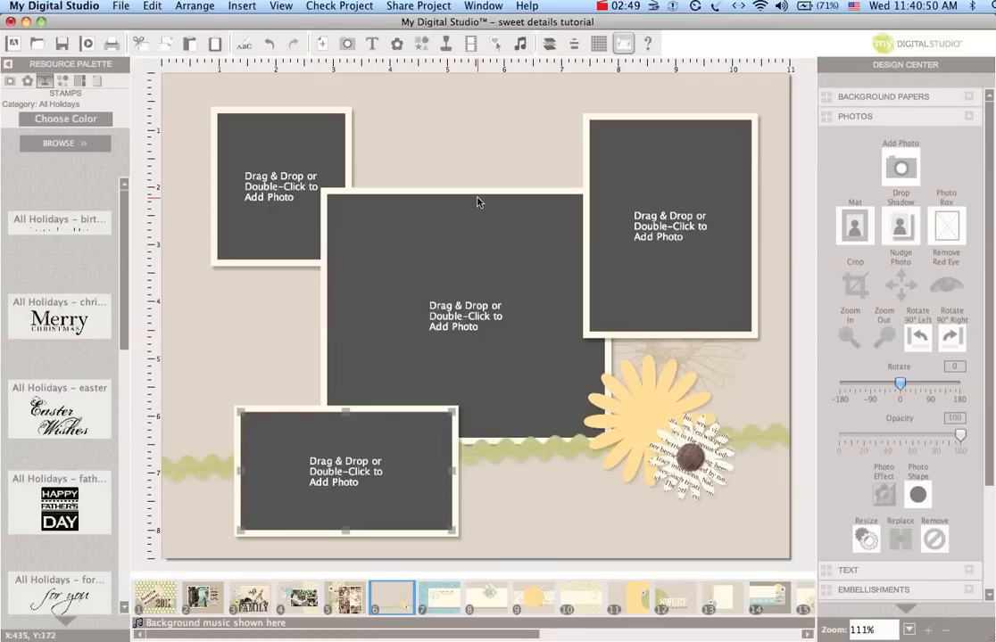
mouse_move(396, 302)
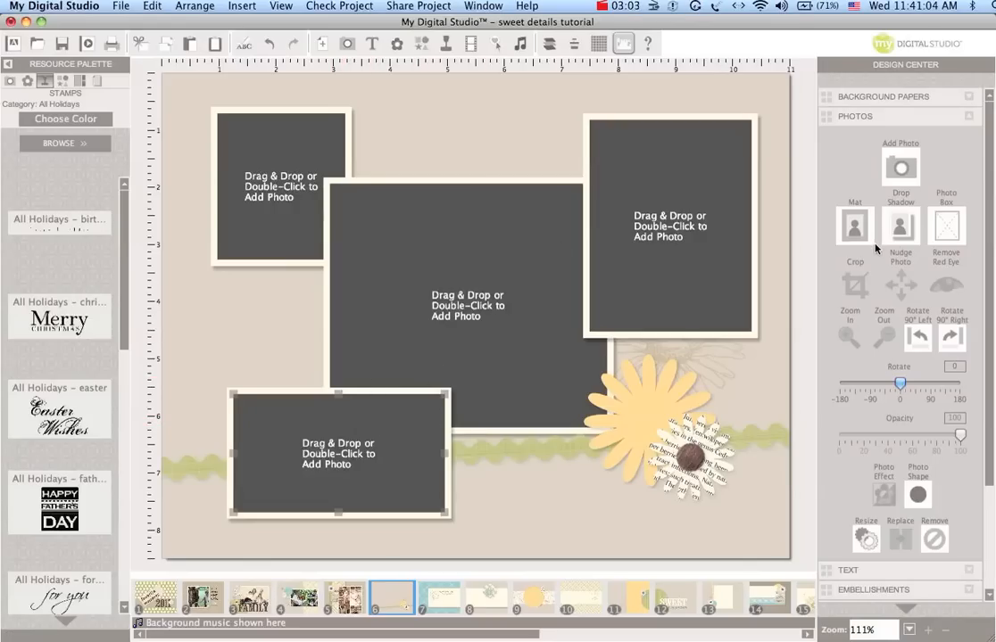
Turn off the mat border on the lower-left photo box.
click(855, 226)
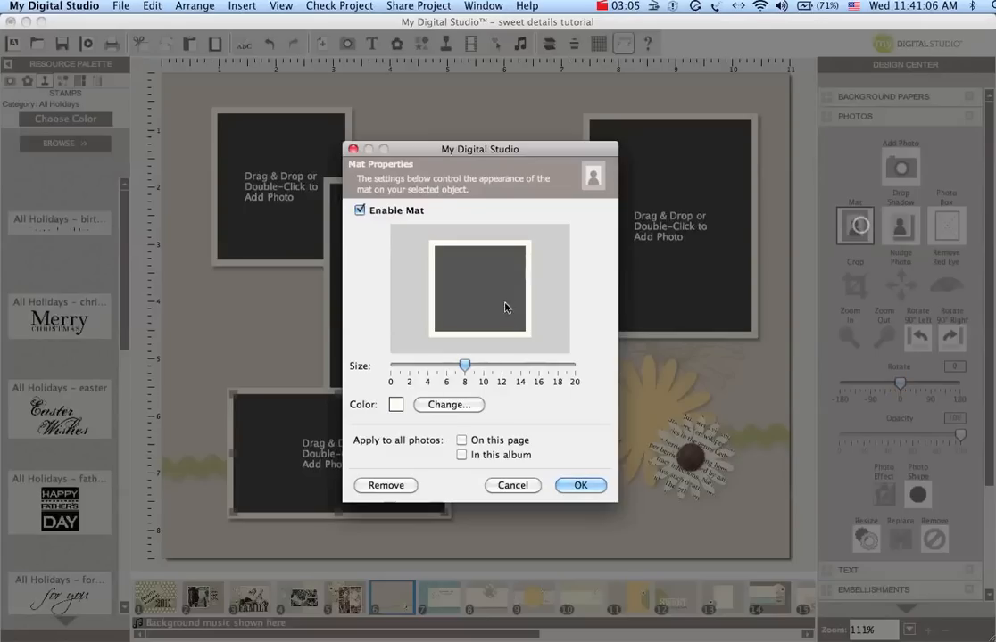
drag(464, 364, 393, 364)
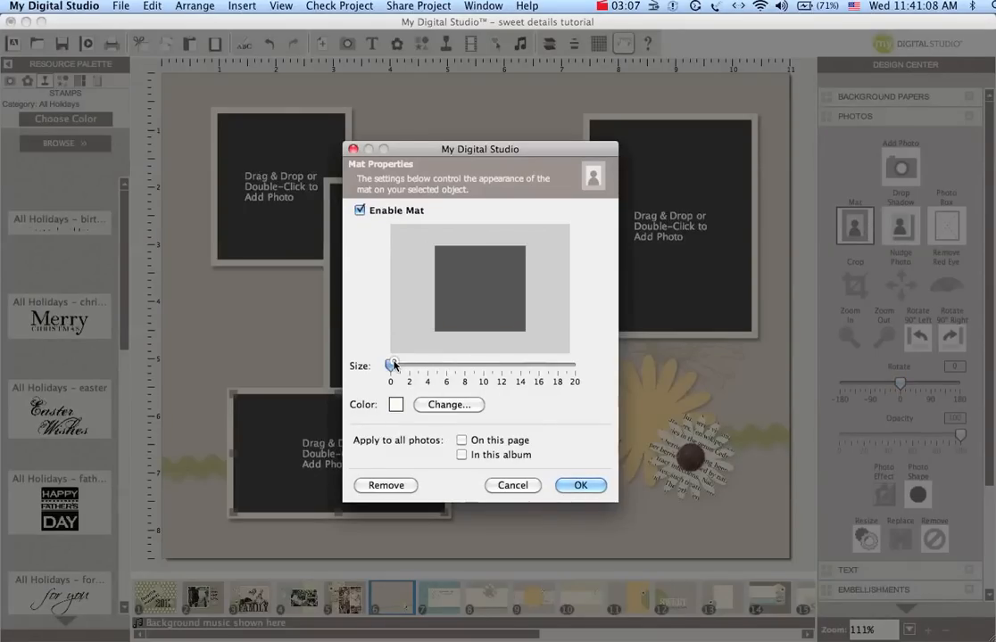
drag(393, 364, 464, 364)
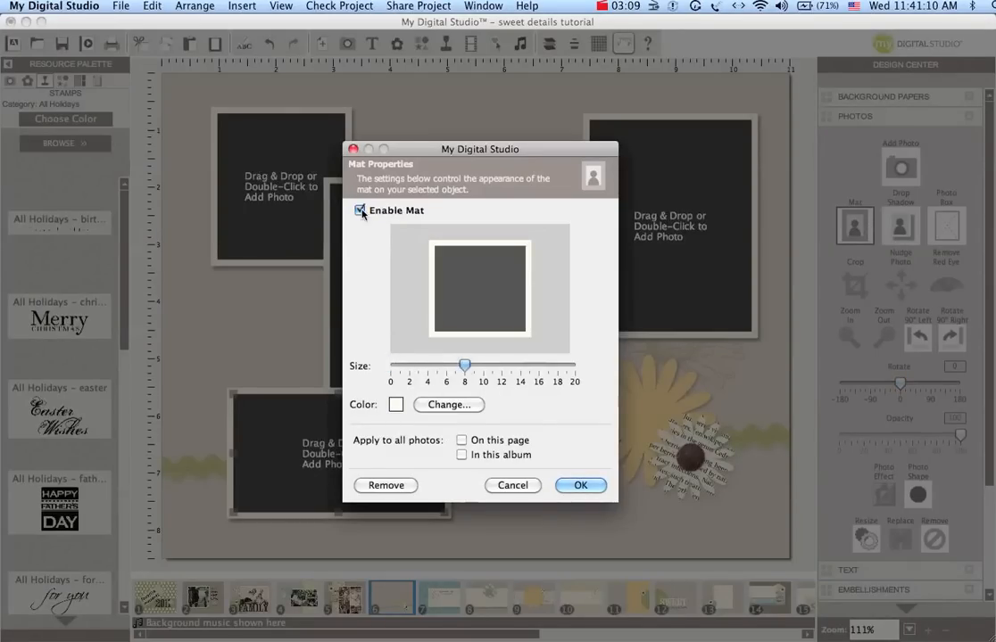
click(580, 486)
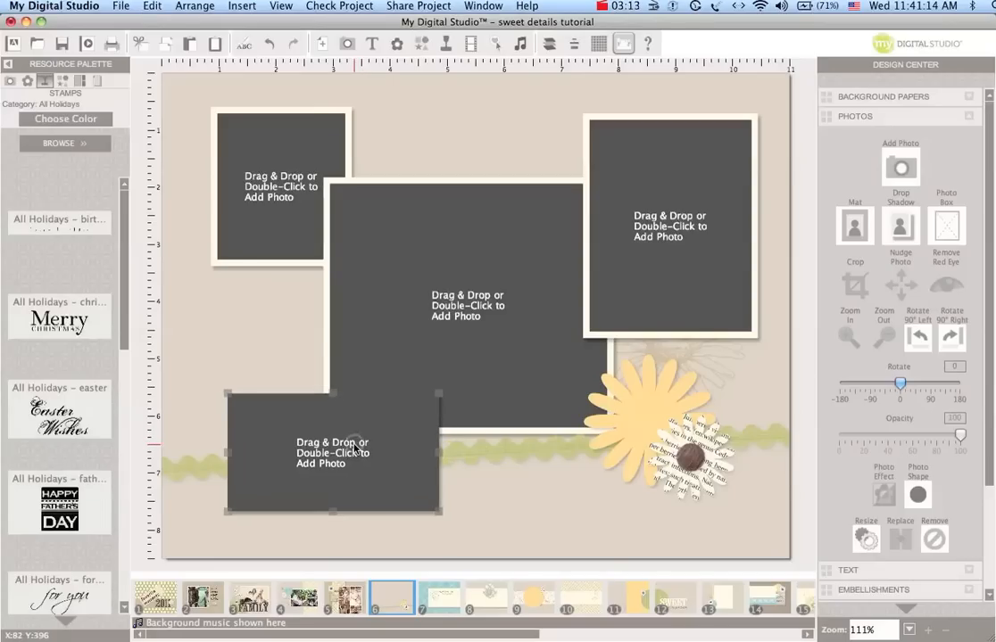
mouse_move(572, 338)
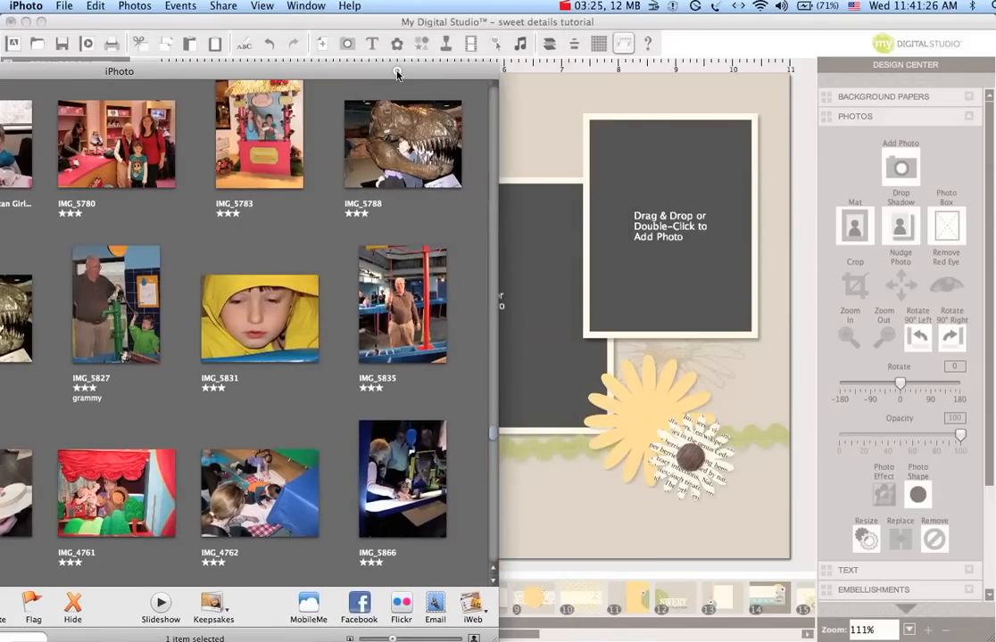
Drag iPhoto pictures of the dinosaur, kids and grandparents into the four boxes.
click(119, 305)
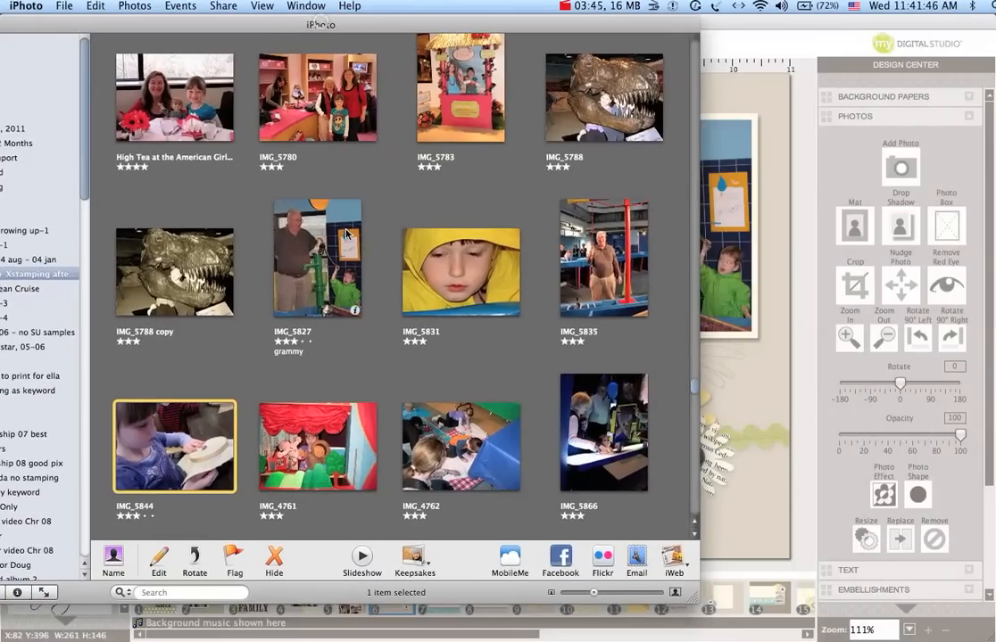
scroll(down, 3)
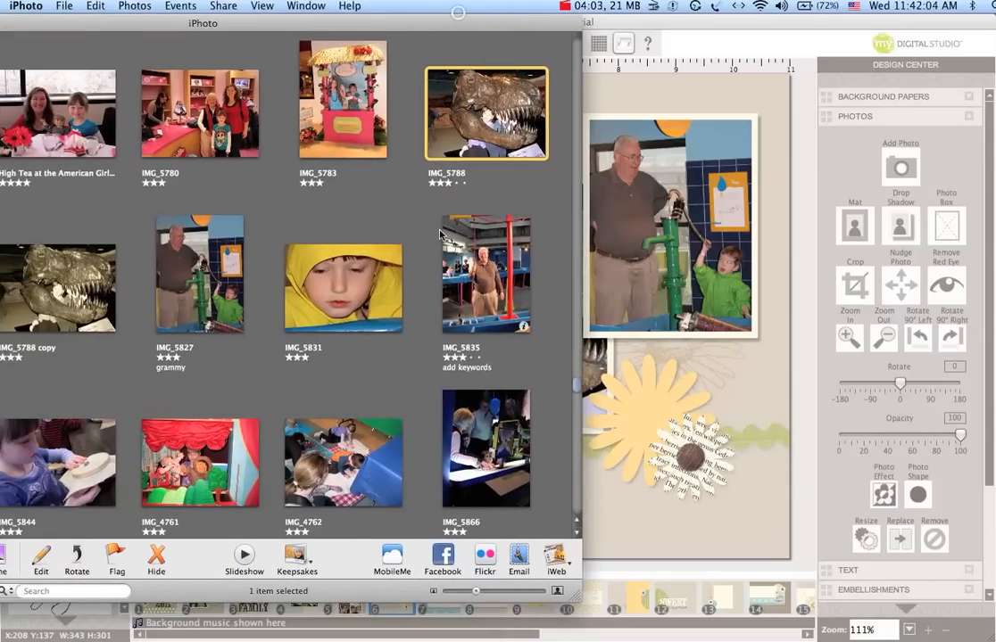
scroll(down, 3)
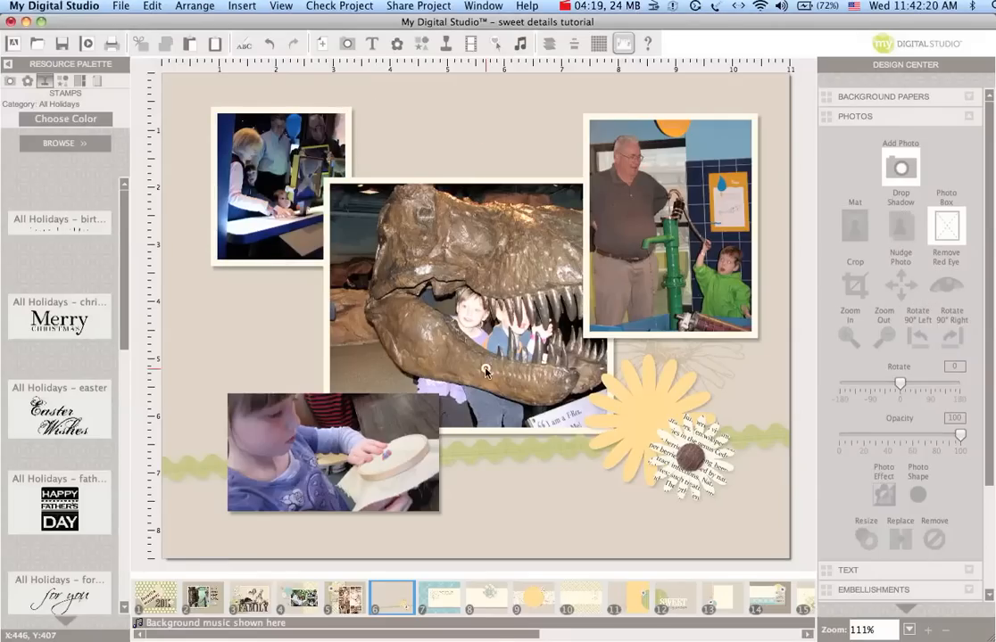
Recrop the dinosaur photo and enlarge the girl photo's crop to show her hands.
click(854, 284)
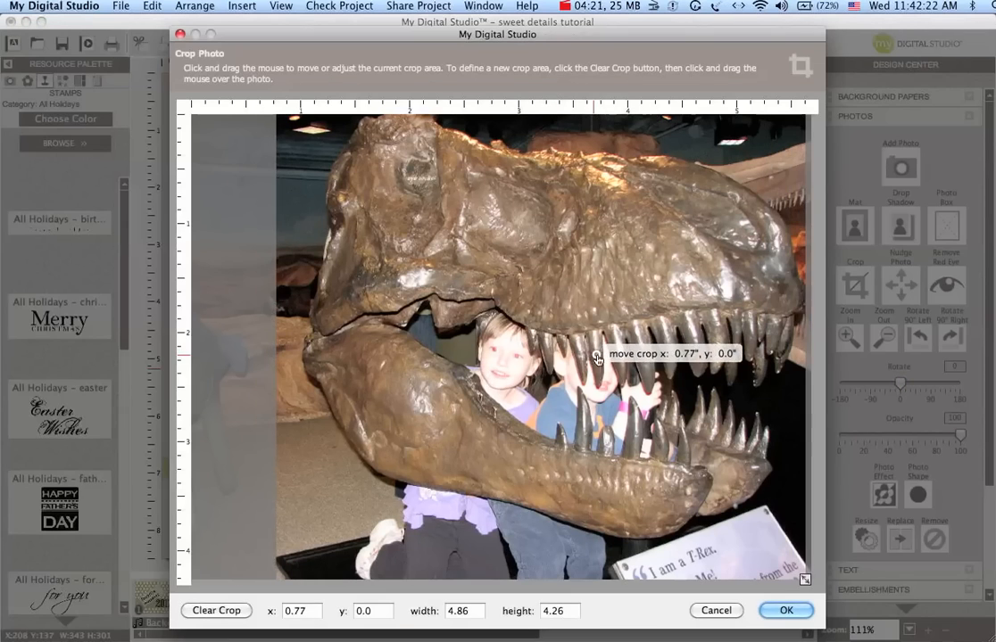
click(791, 611)
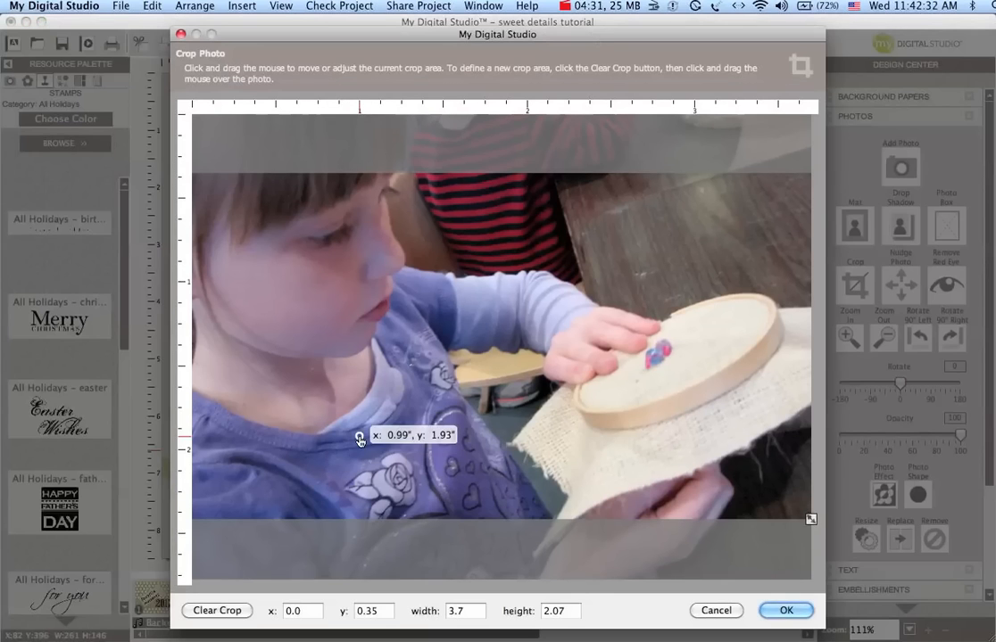
click(787, 610)
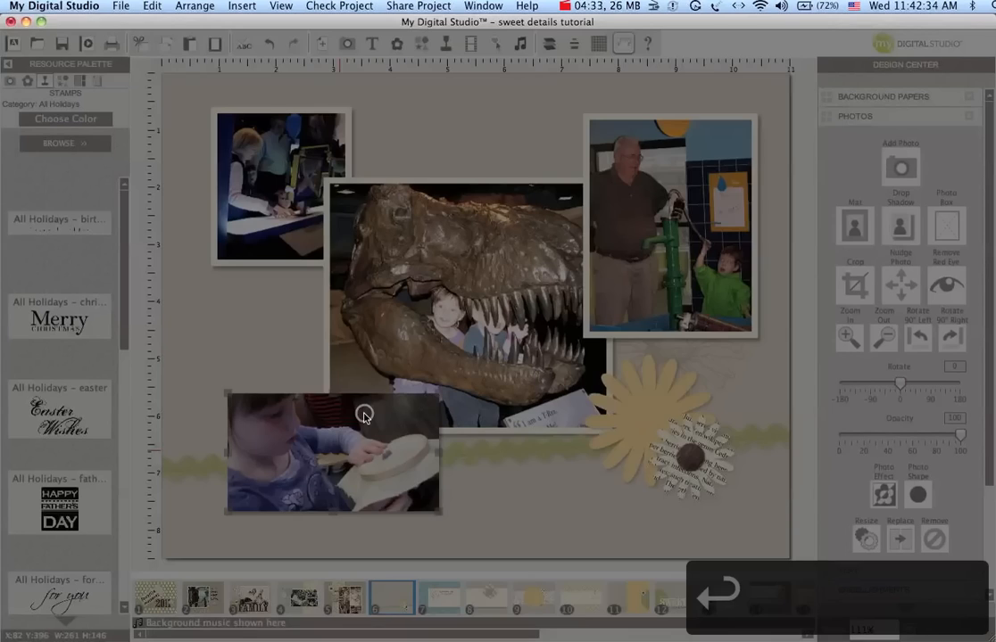
click(855, 284)
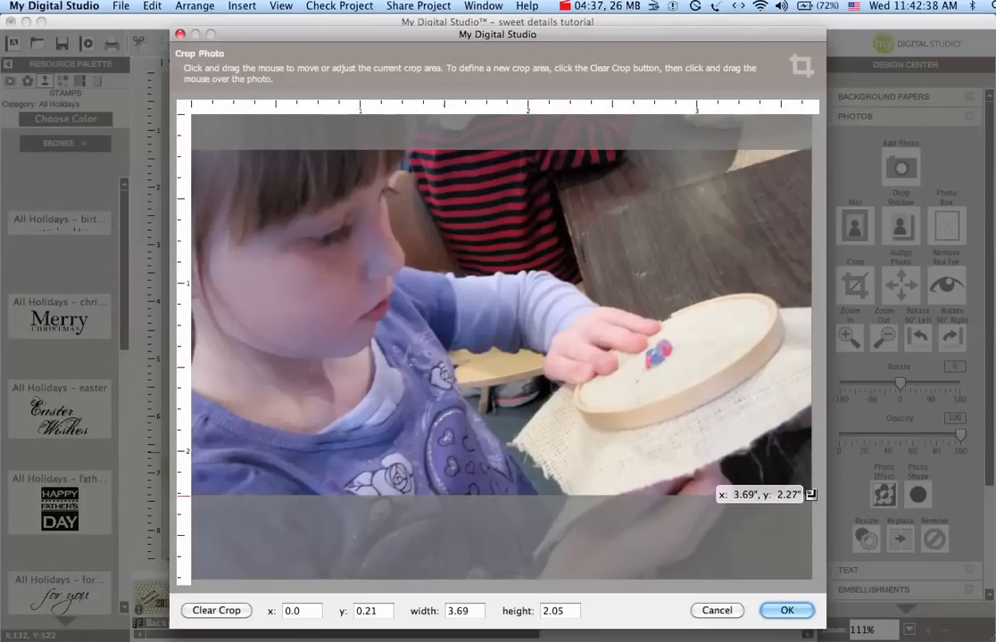
drag(810, 494, 819, 540)
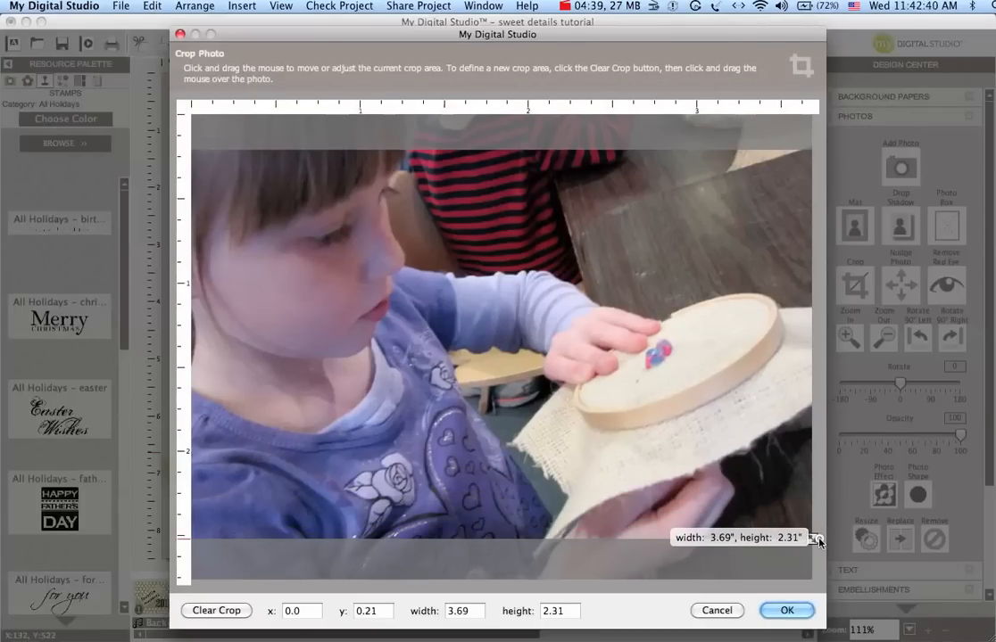
click(791, 611)
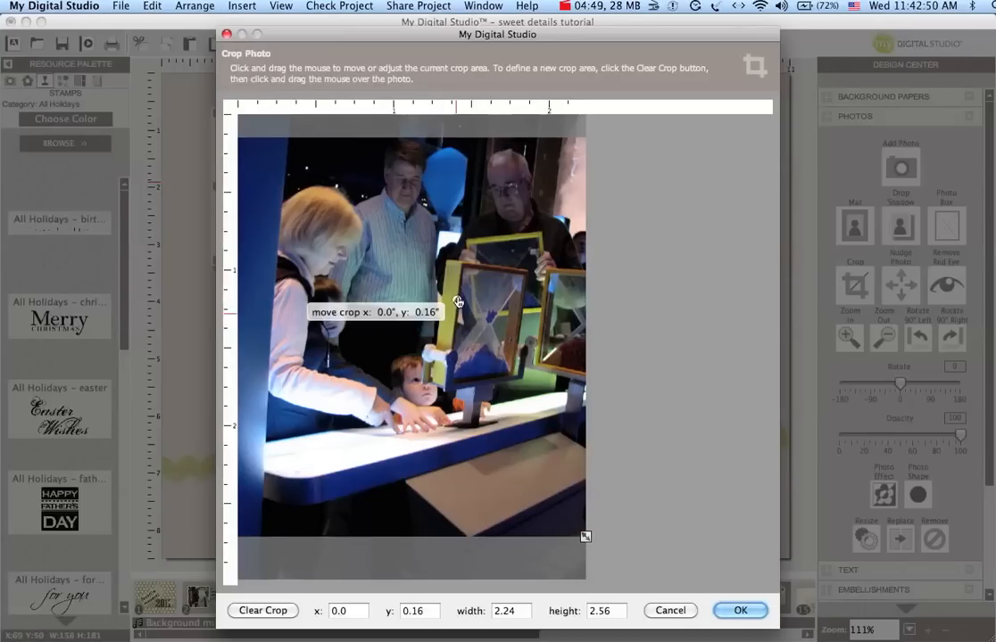
Recrop the exhibit photo tightly around the grandparents and child.
drag(458, 301, 479, 318)
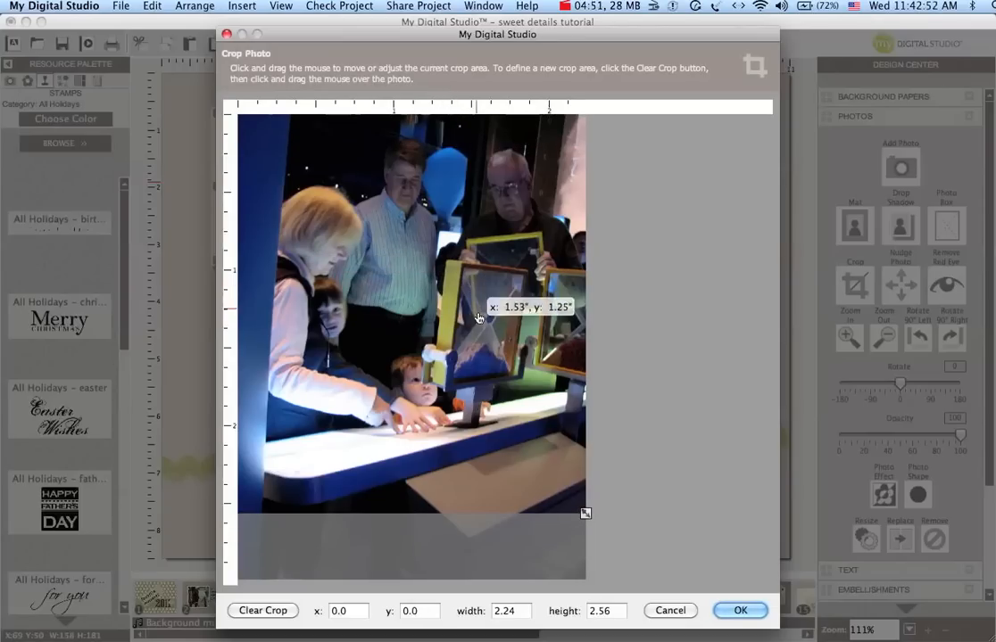
drag(586, 513, 586, 489)
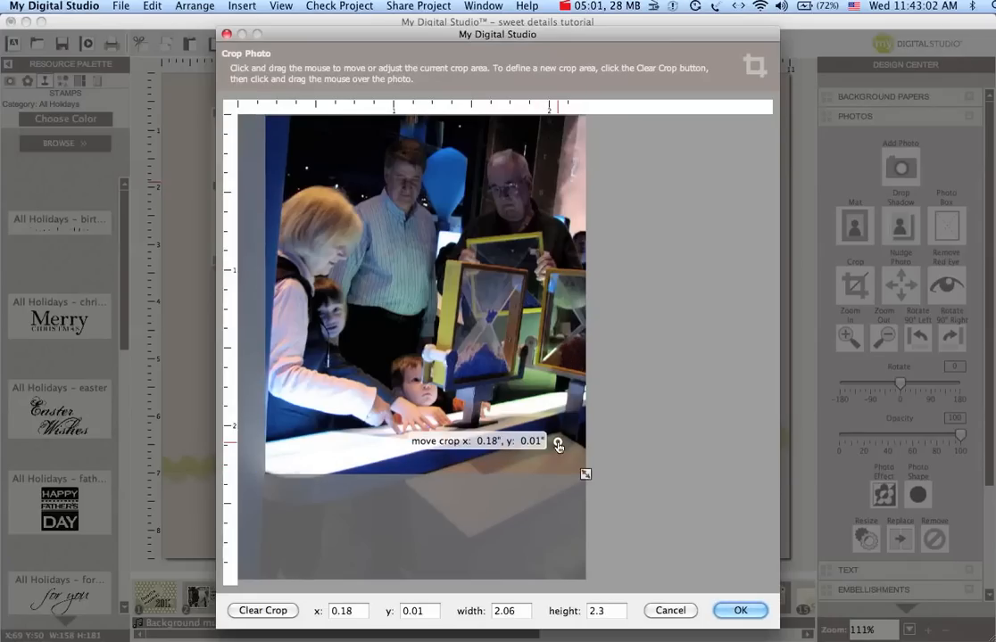
click(740, 611)
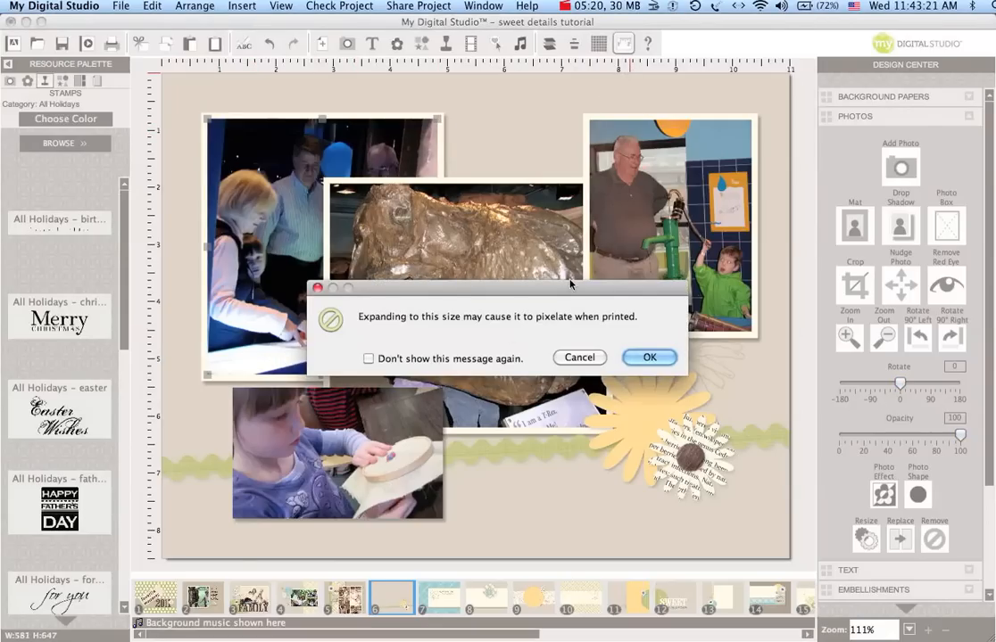
mouse_move(427, 330)
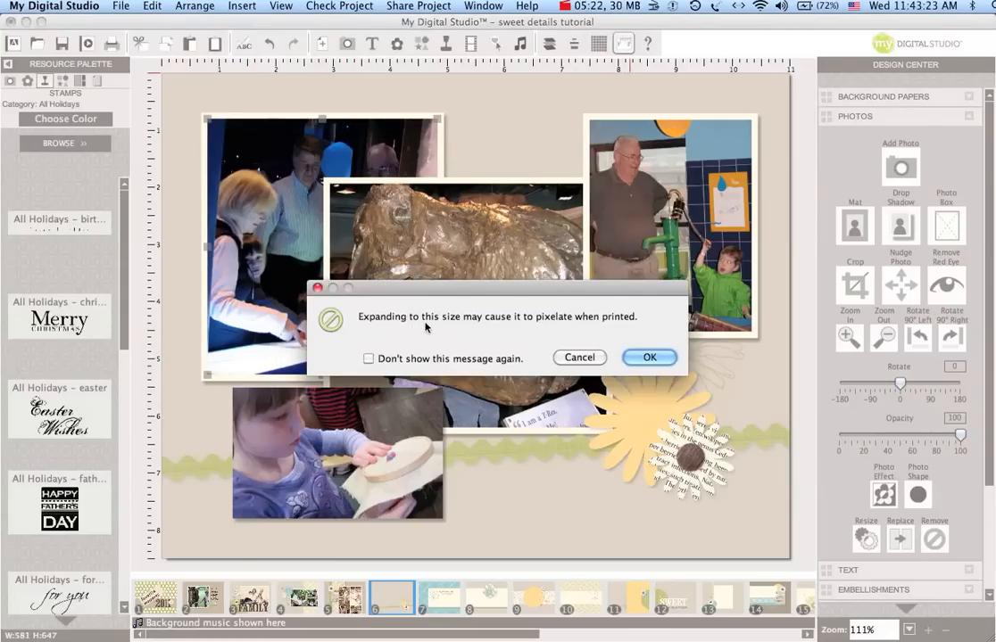
mouse_move(580, 357)
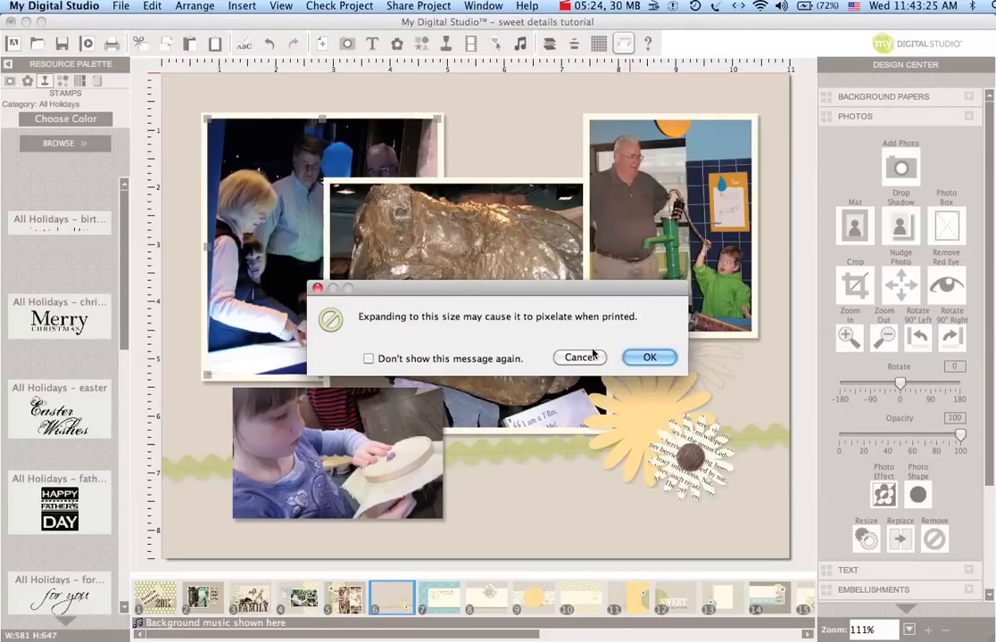
Cancel the enlargement warning and move the exhibit photo into the top-left corner.
click(649, 357)
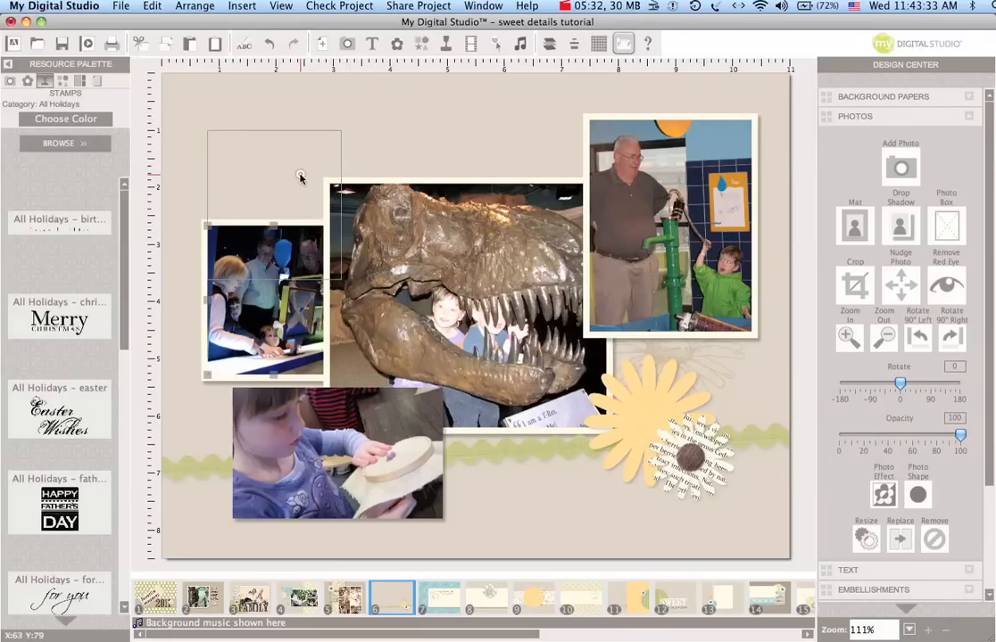
drag(267, 303, 268, 205)
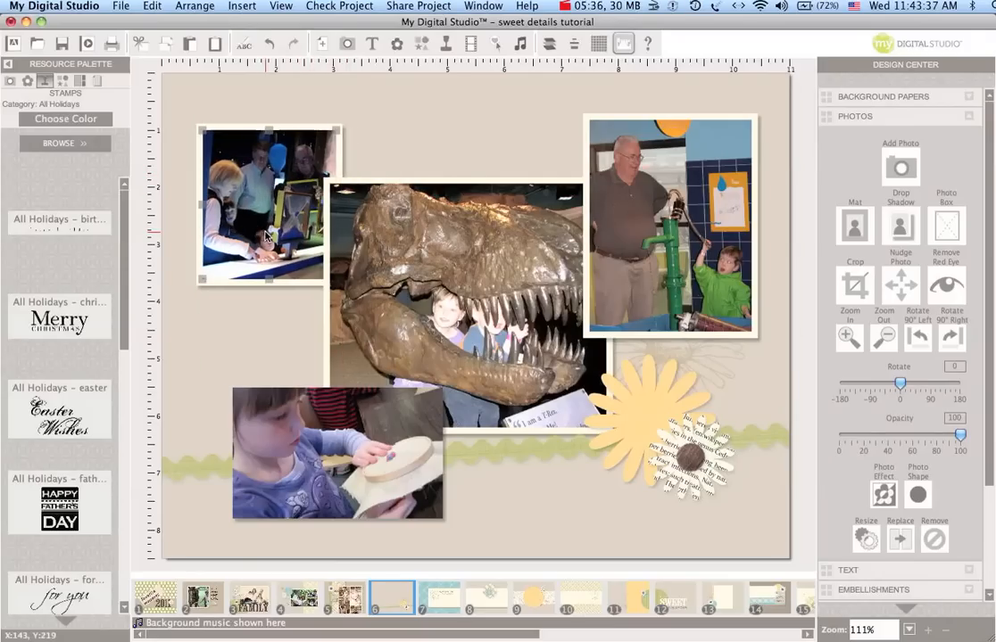
mouse_move(270, 233)
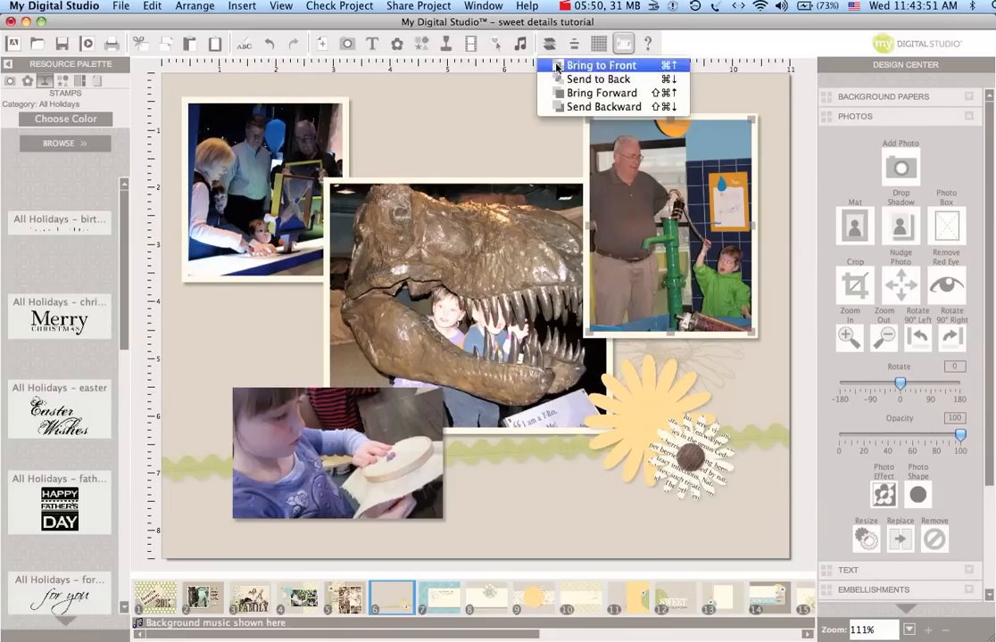
Bring the grandfather photo to the front and re-crop the dinosaur photo.
click(606, 64)
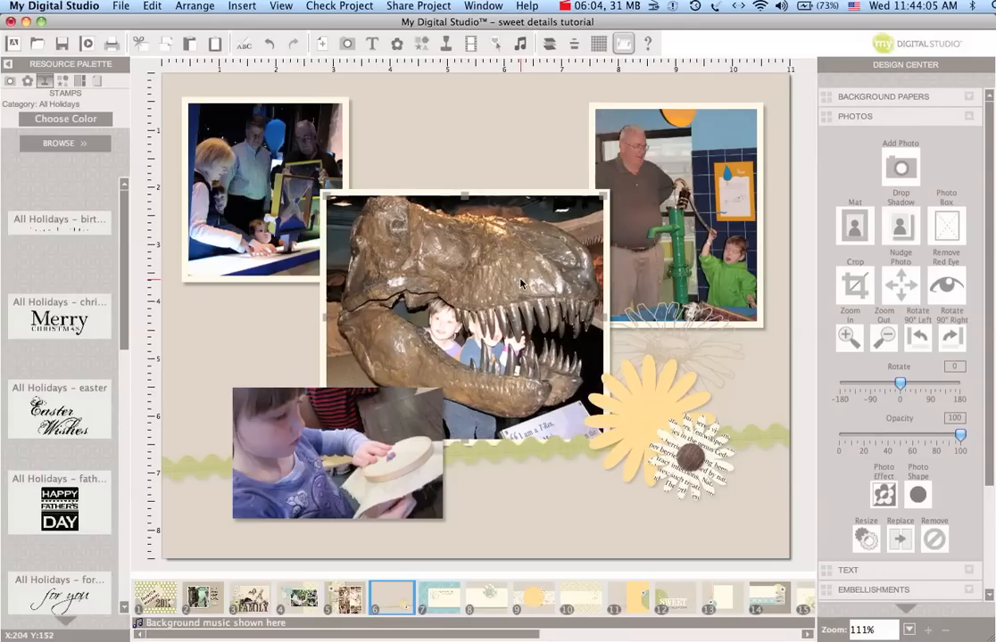
click(853, 286)
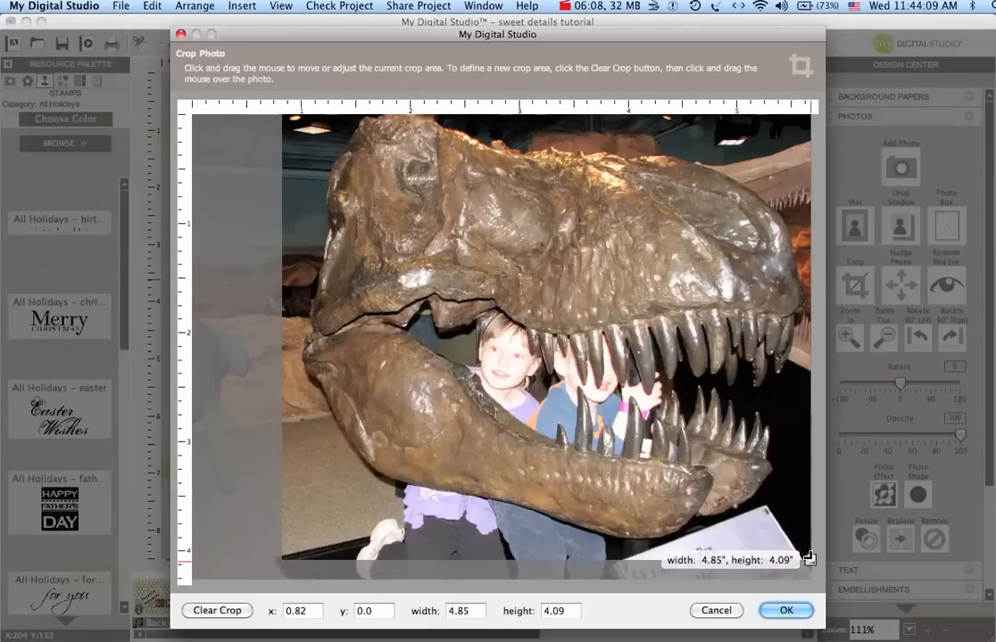
click(791, 611)
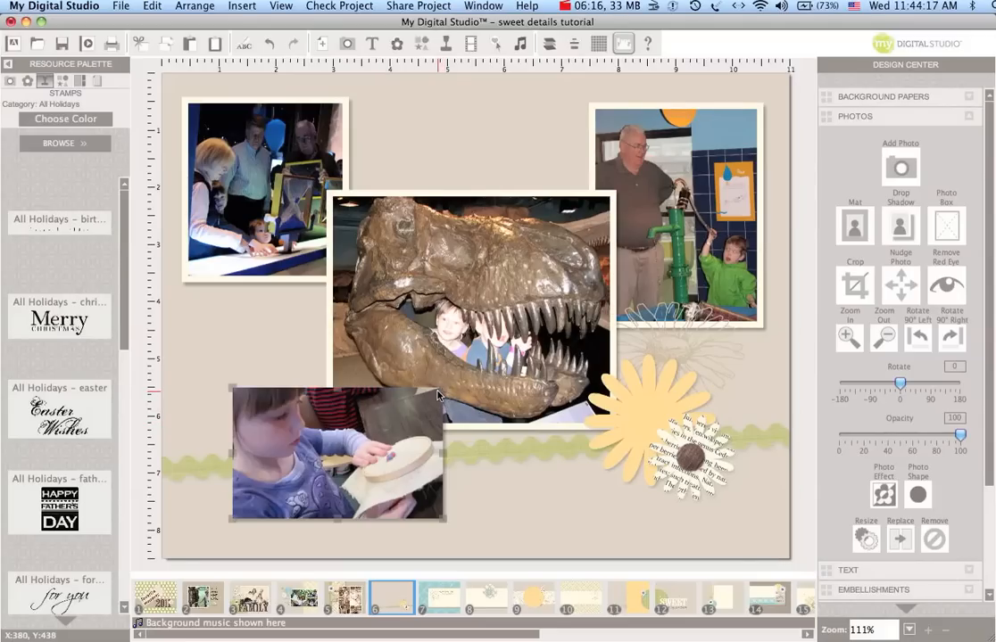
mouse_move(441, 453)
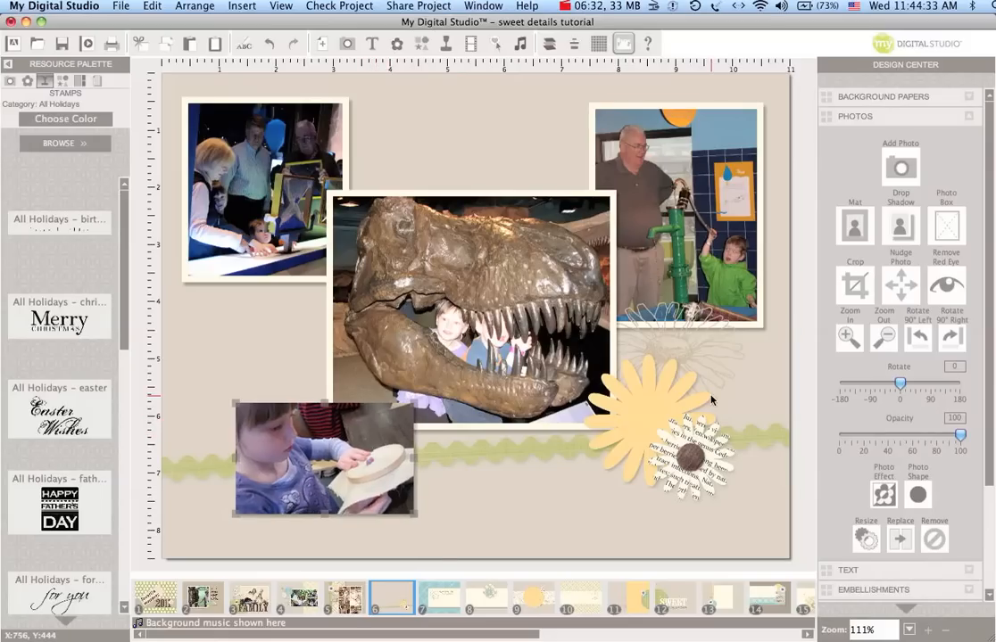
mouse_move(484, 408)
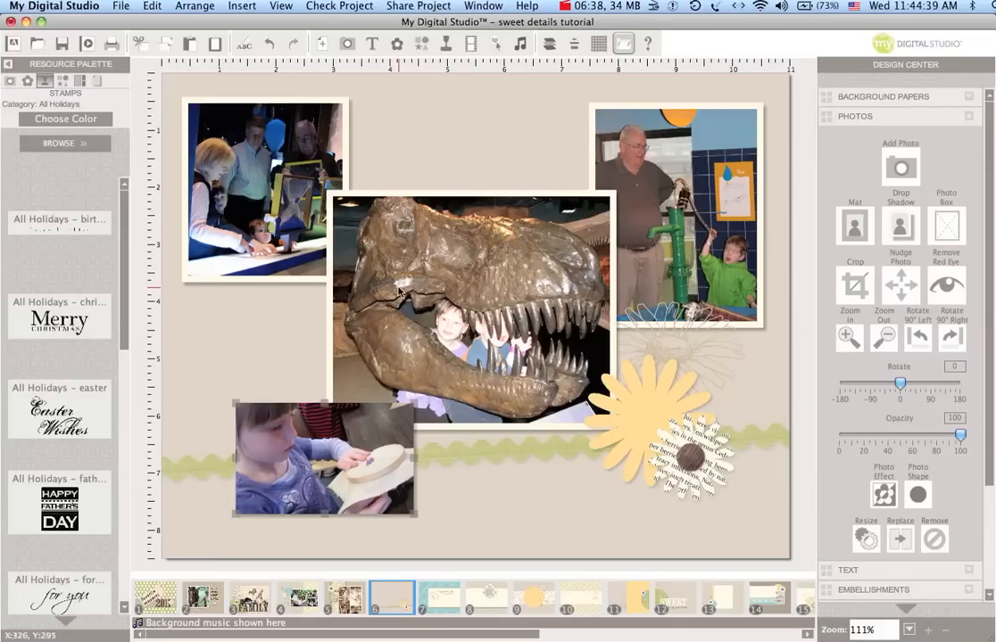
mouse_move(285, 194)
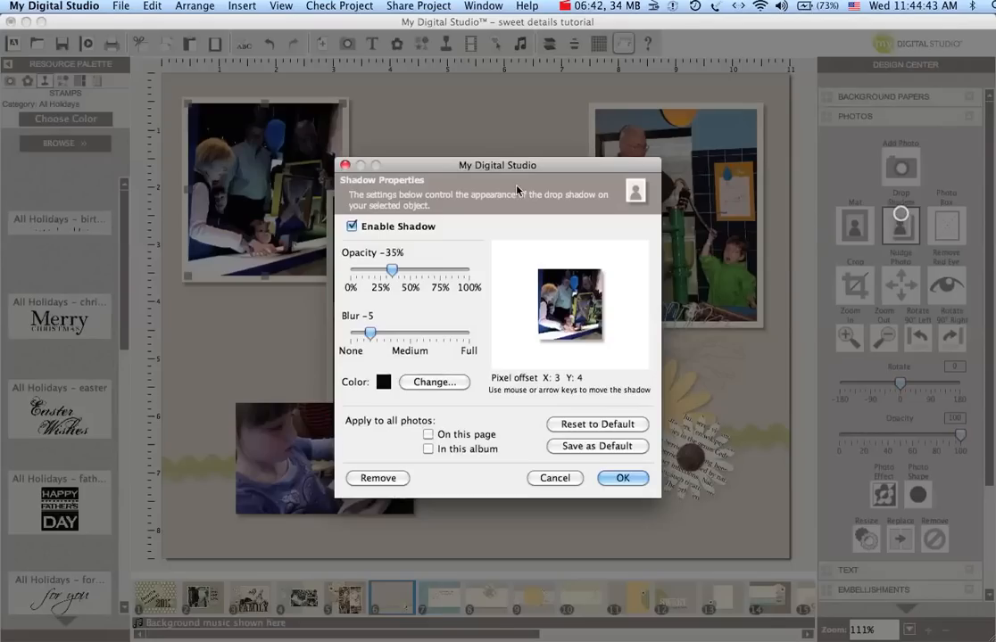
Disable the drop shadow on the top-left exhibit photo and confirm.
click(348, 226)
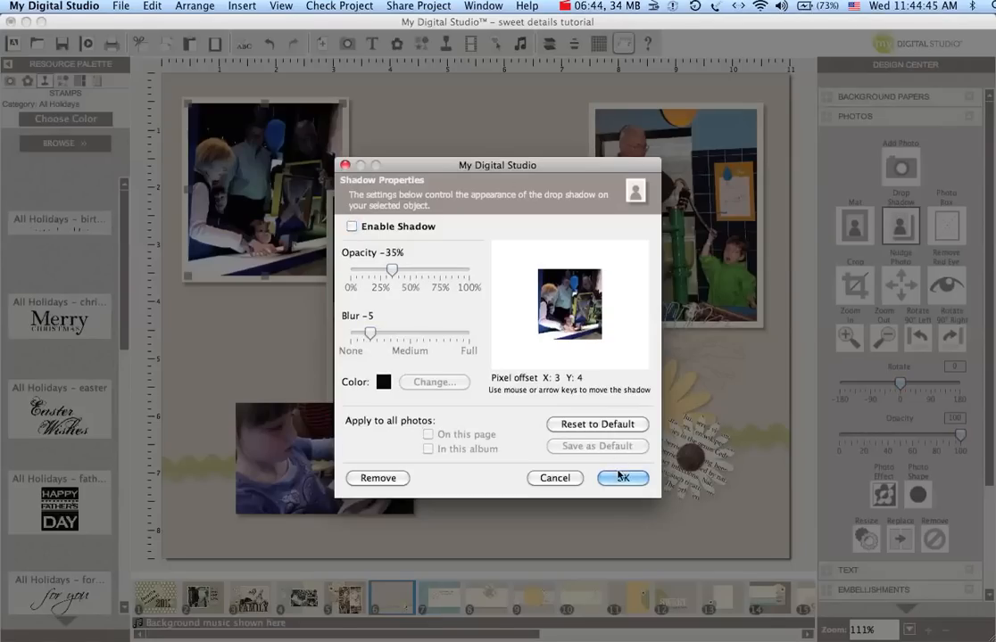
click(621, 478)
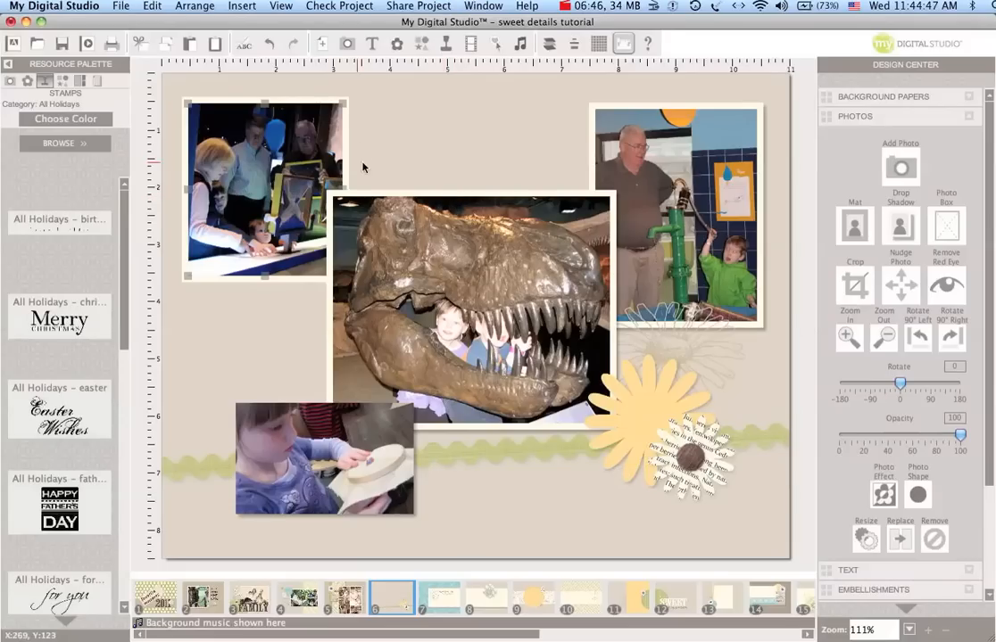
mouse_move(350, 159)
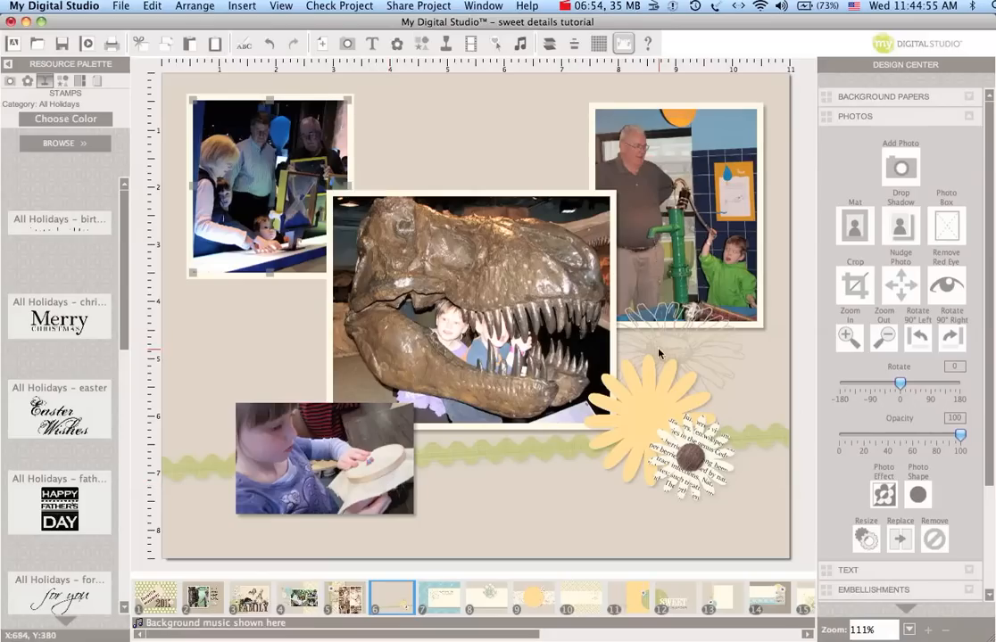
mouse_move(564, 339)
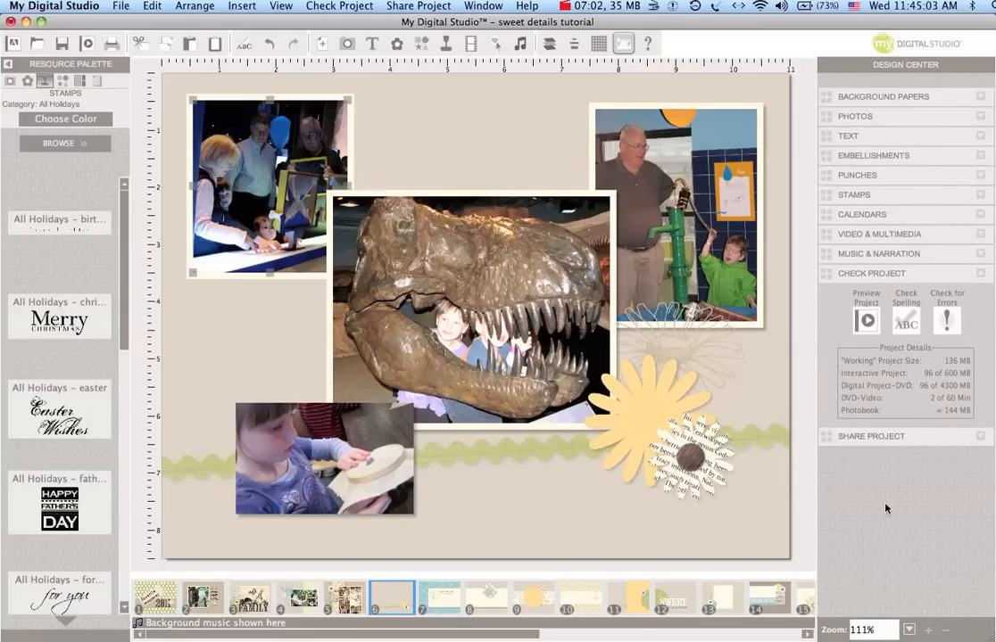
Preview the project as a photobook without saving first.
click(866, 319)
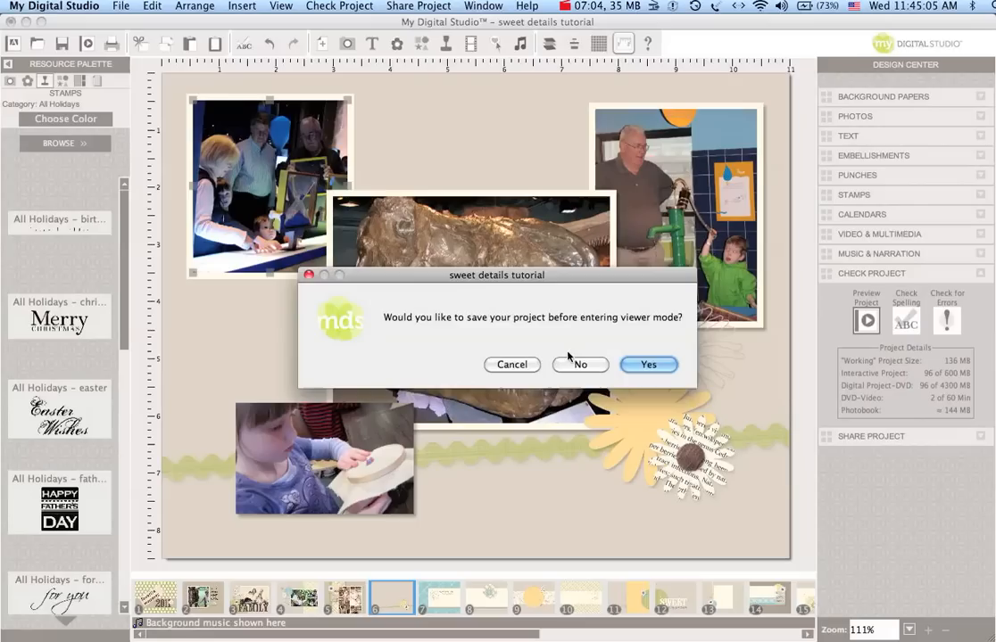
click(648, 365)
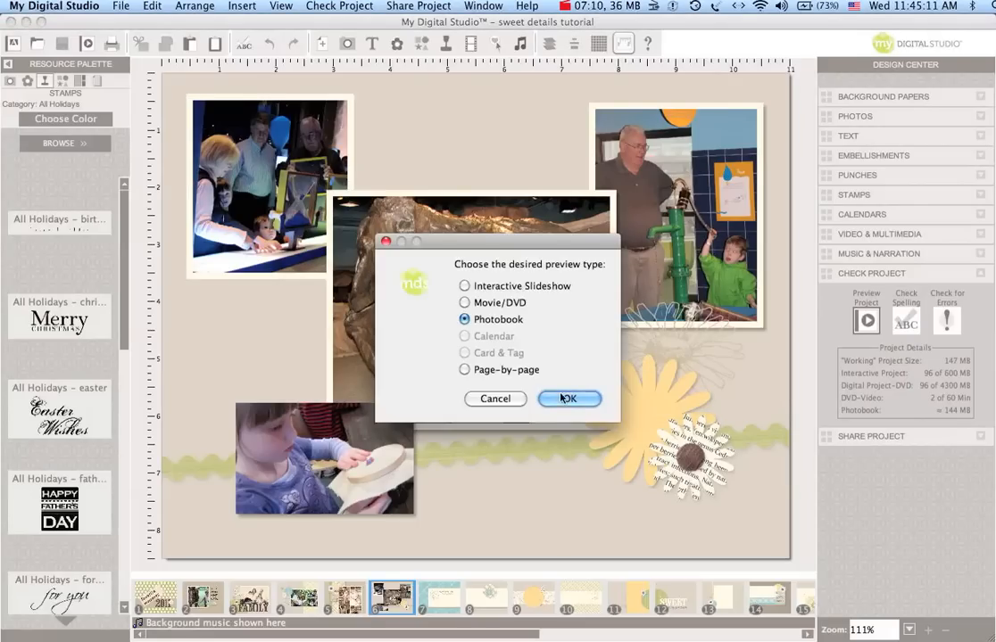
click(569, 399)
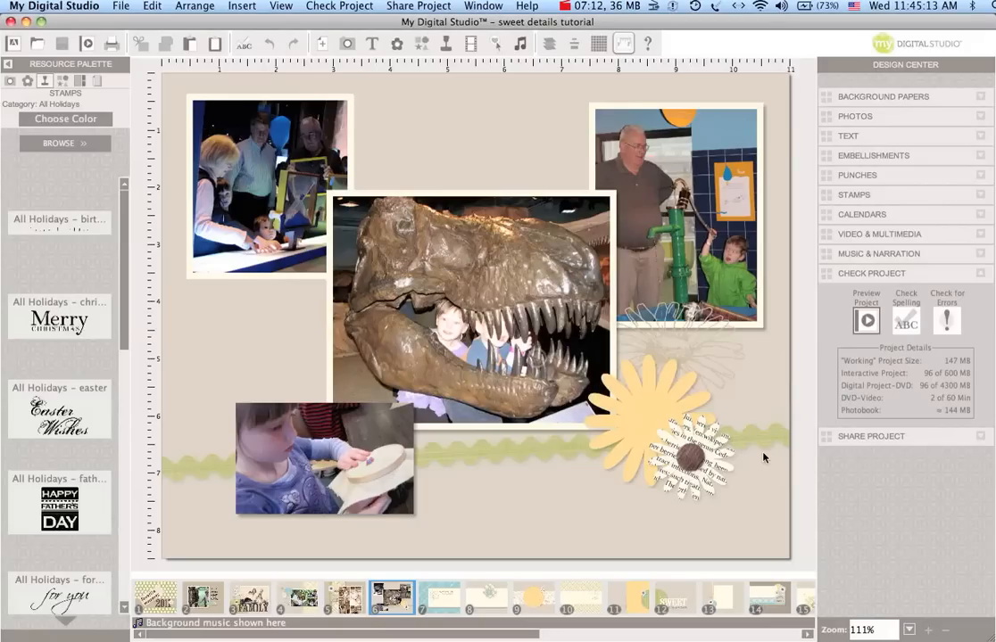
click(866, 319)
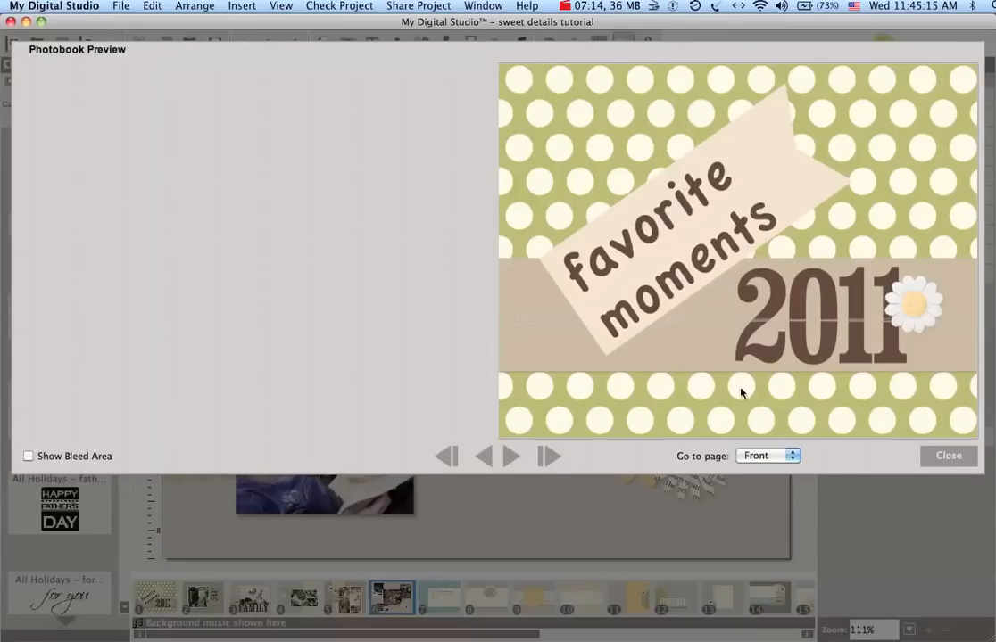
Jump to the pages 4-5 spread in the photobook preview, then close it.
click(792, 456)
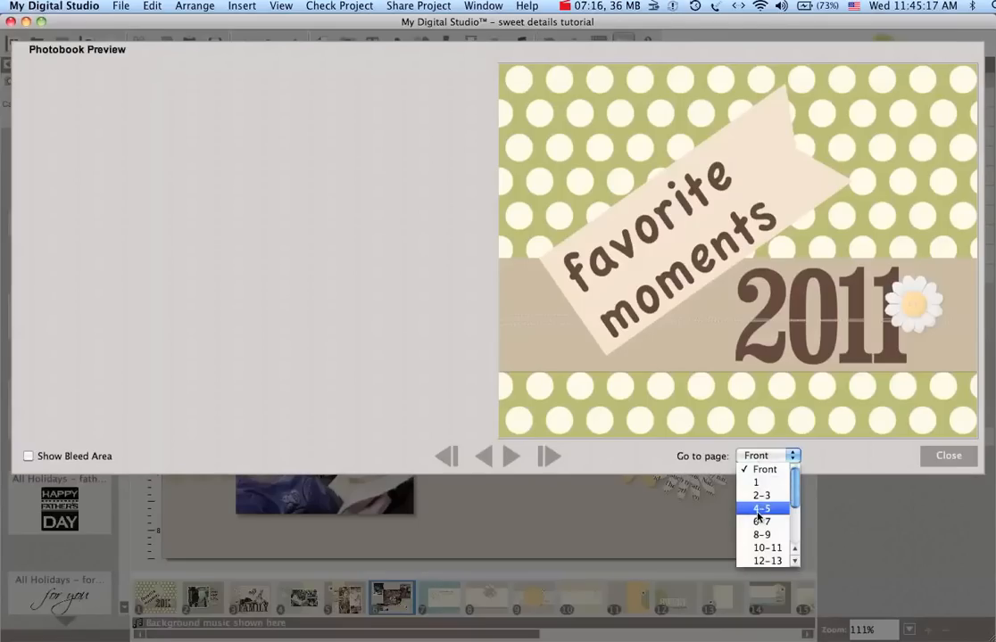
click(763, 508)
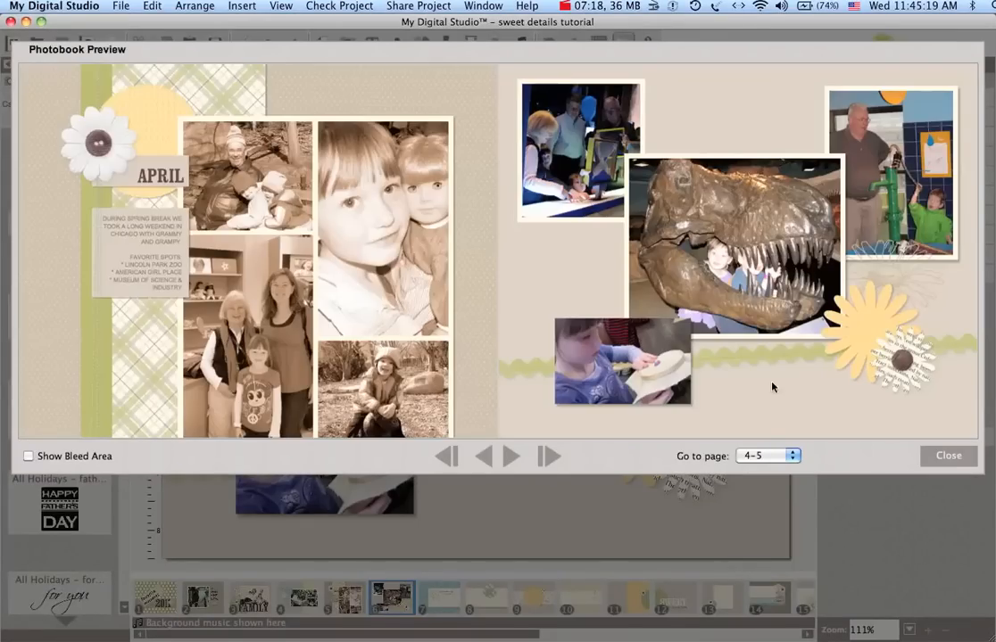
mouse_move(590, 292)
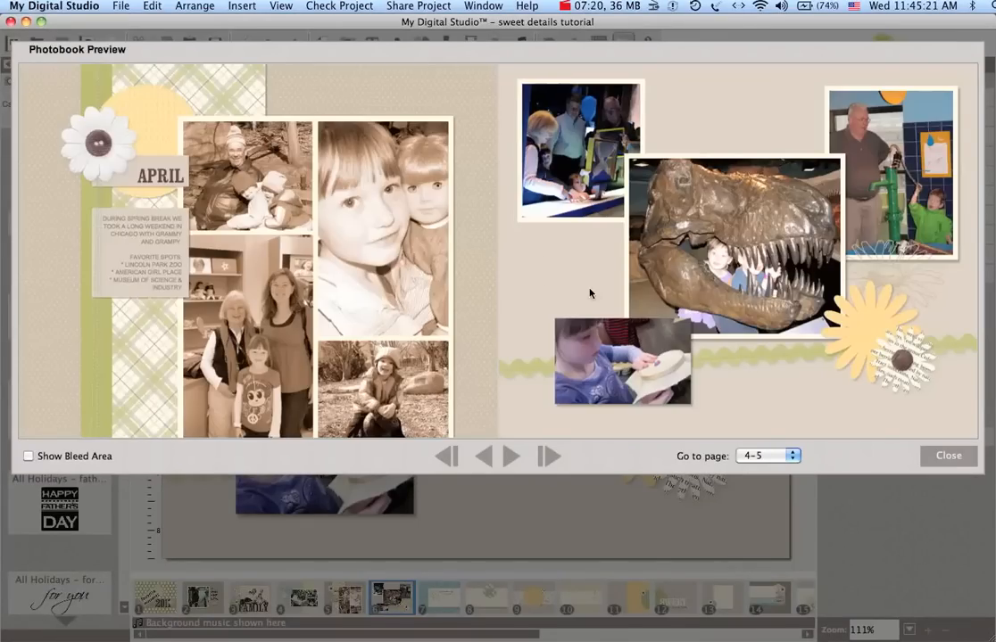
mouse_move(349, 184)
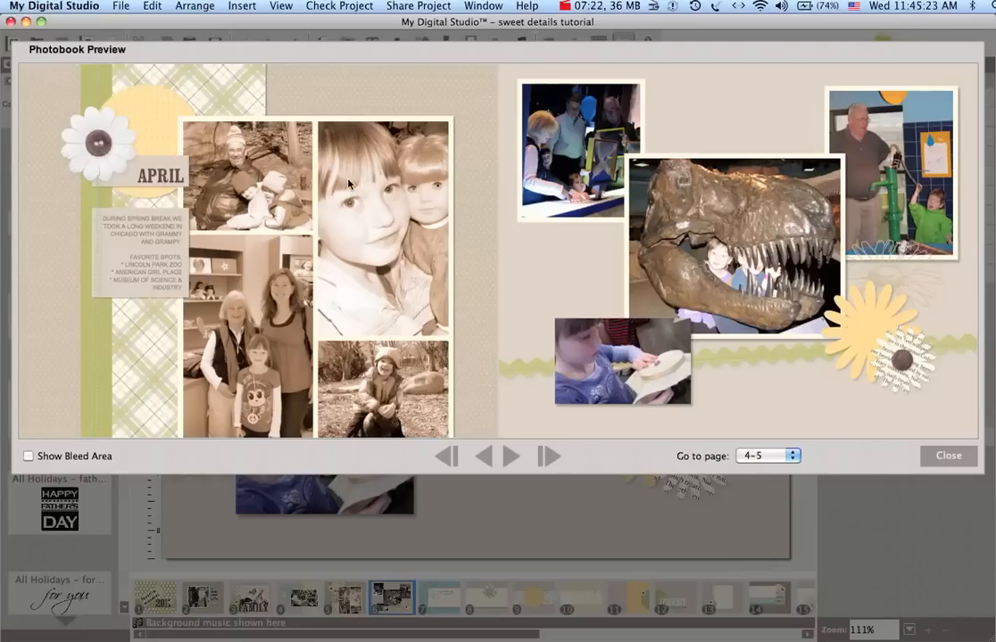
mouse_move(833, 287)
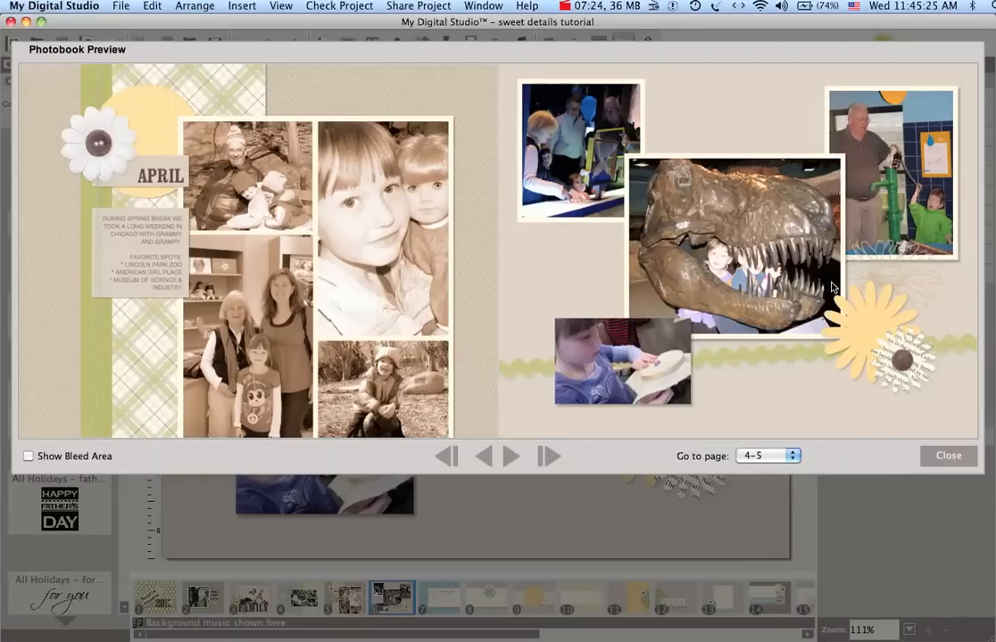
mouse_move(852, 222)
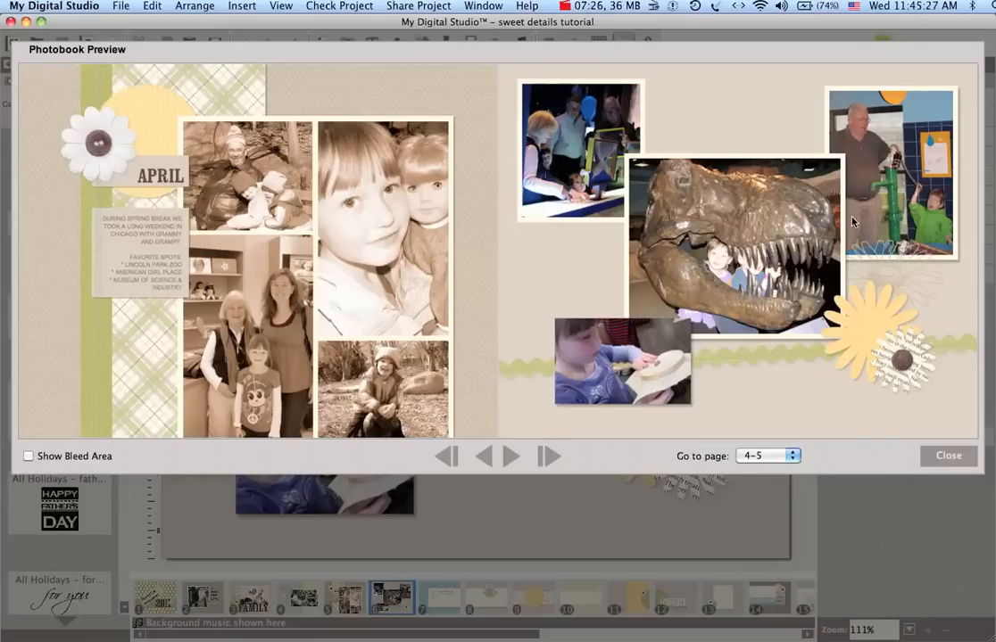
mouse_move(822, 301)
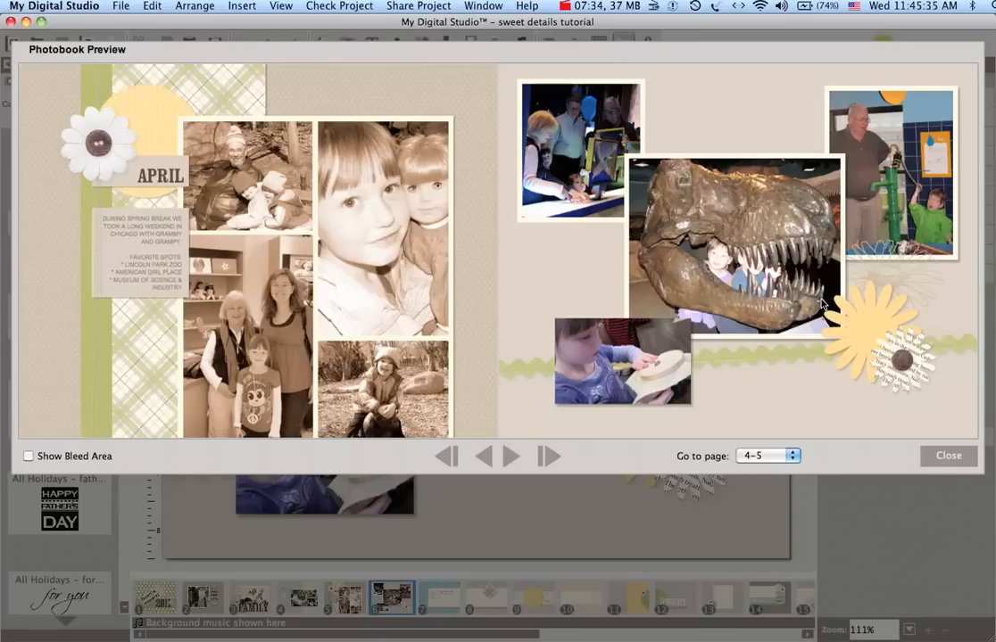
mouse_move(300, 135)
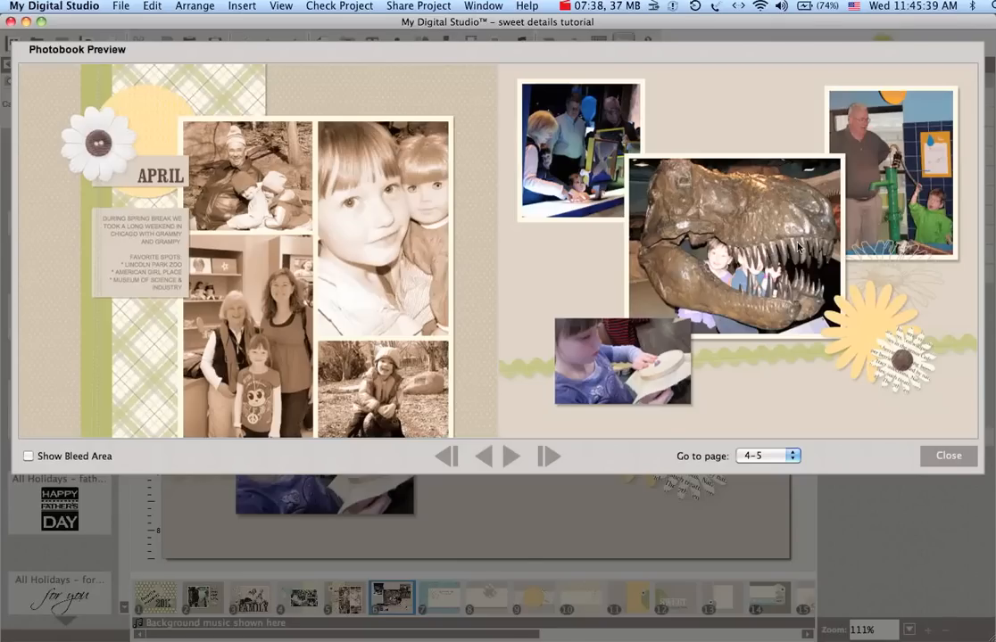
mouse_move(791, 260)
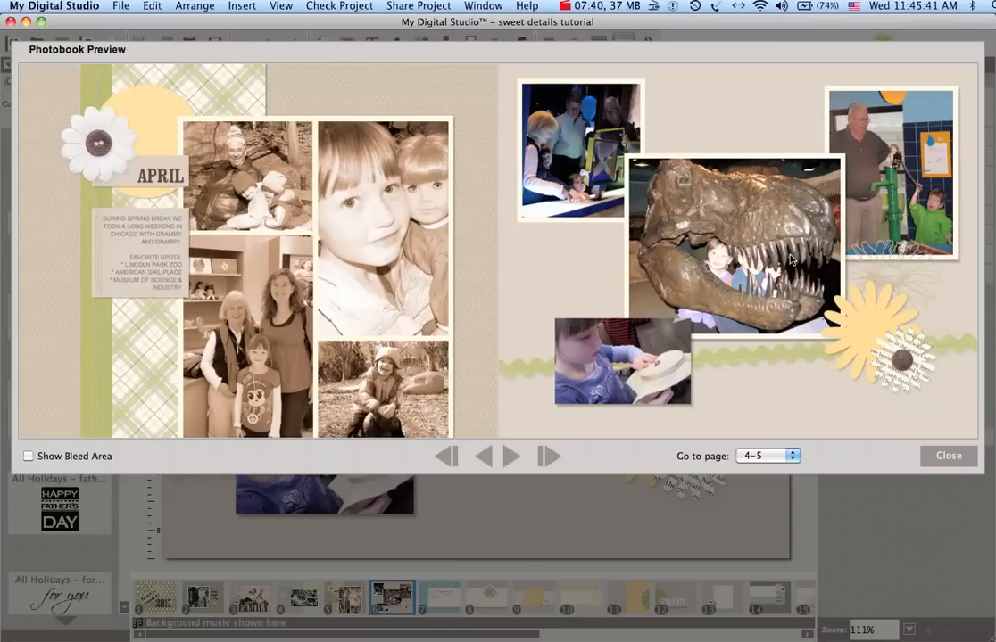
mouse_move(949, 456)
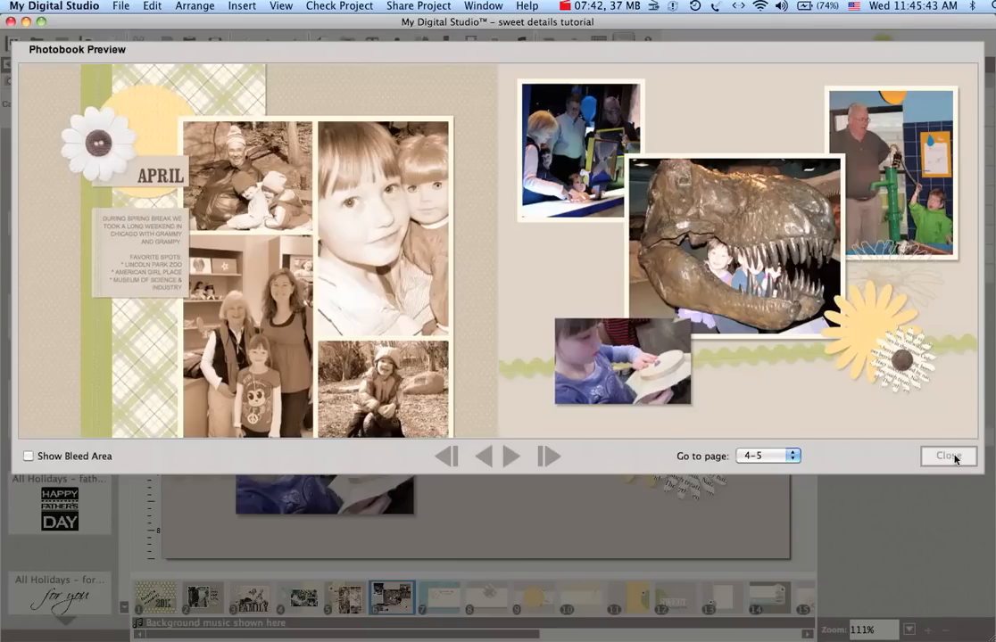
click(949, 456)
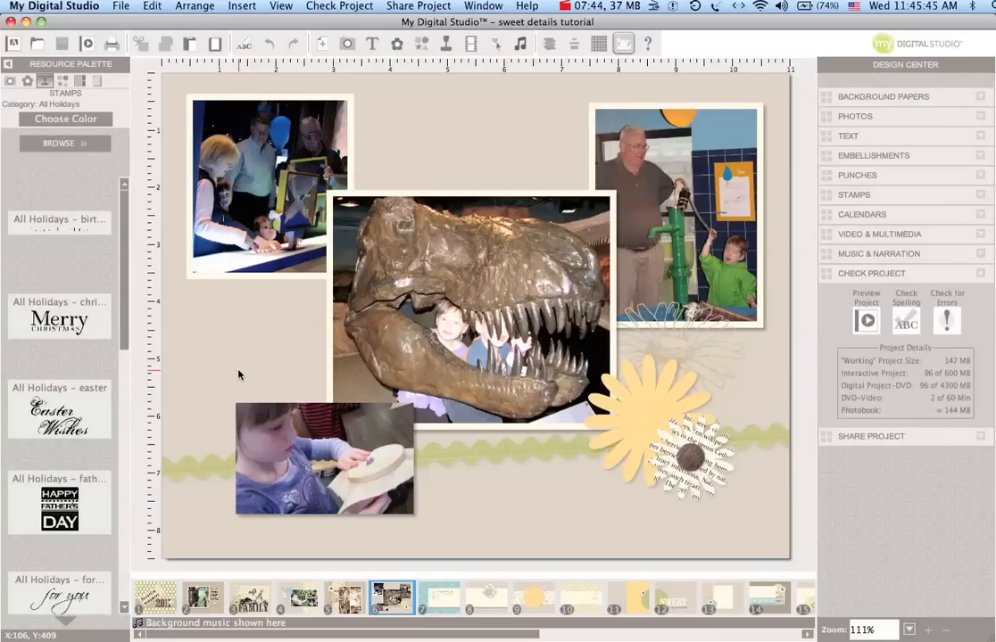
mouse_move(297, 369)
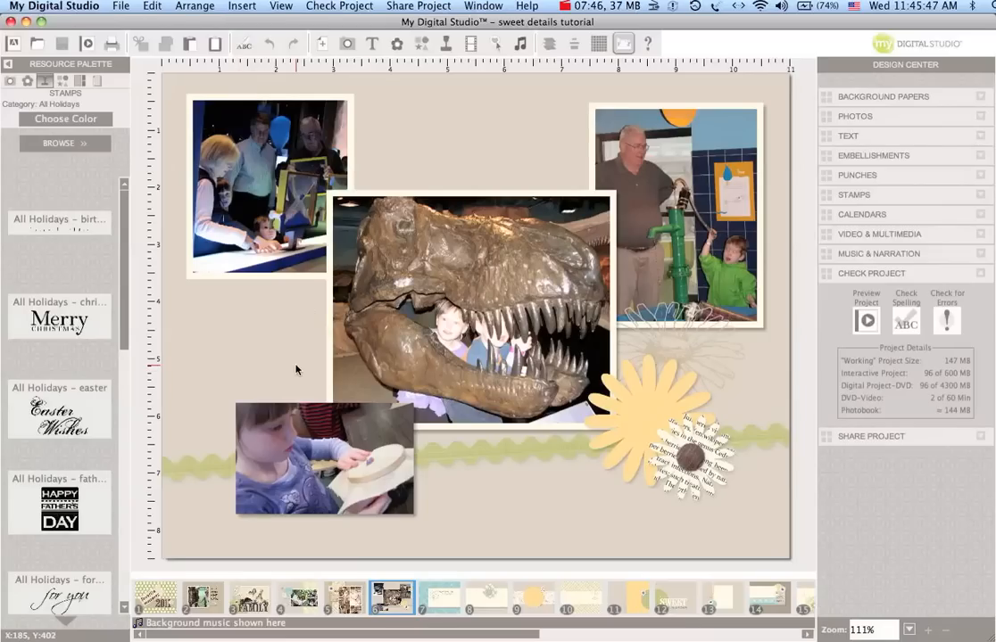